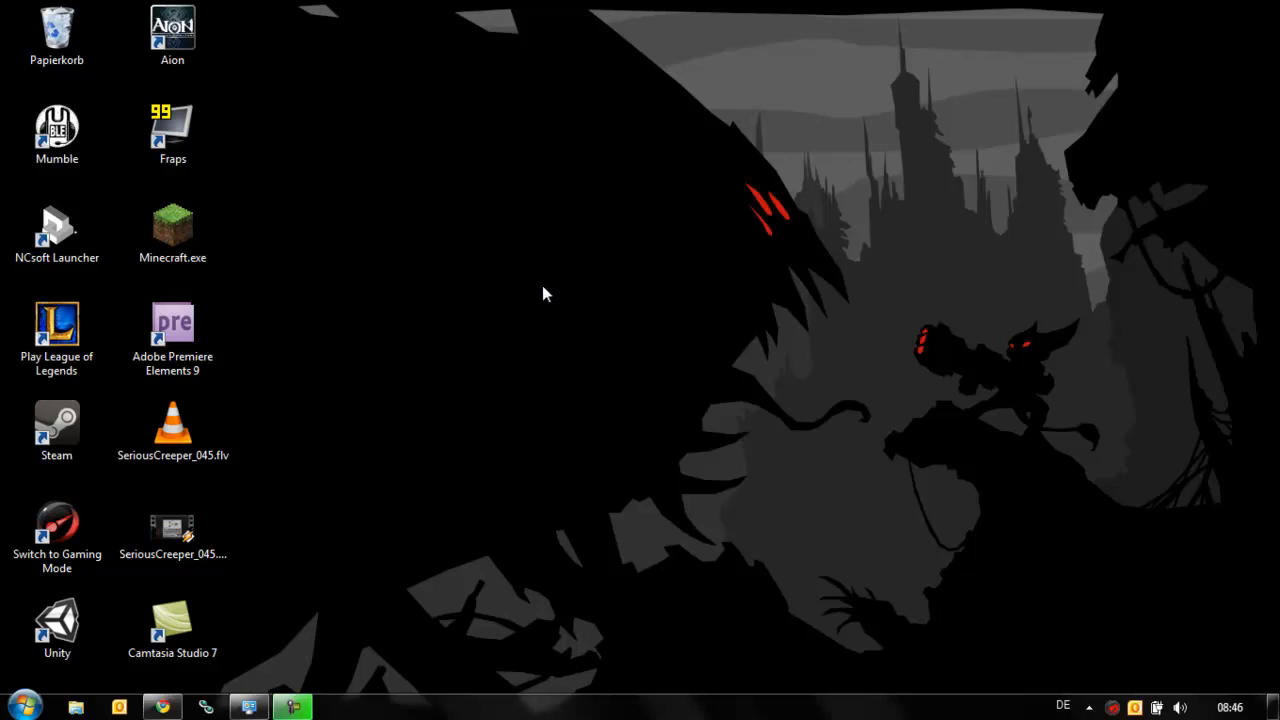
mouse_move(532, 292)
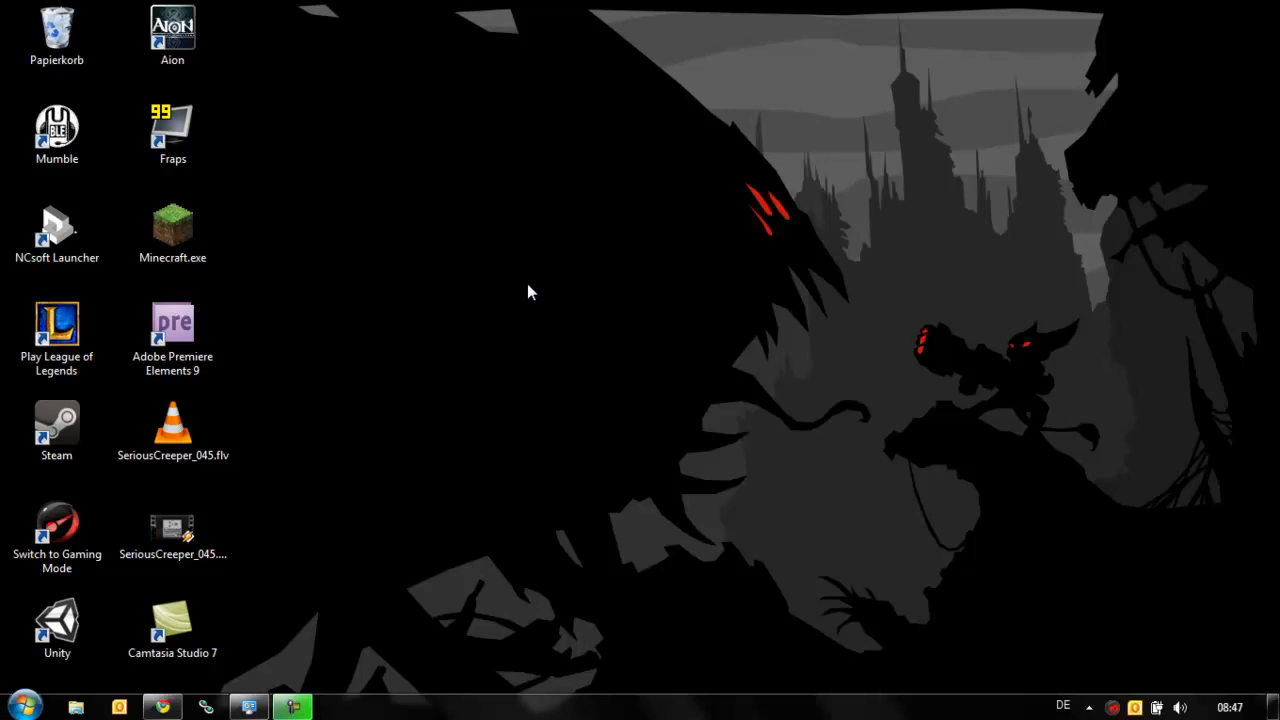
mouse_move(330, 648)
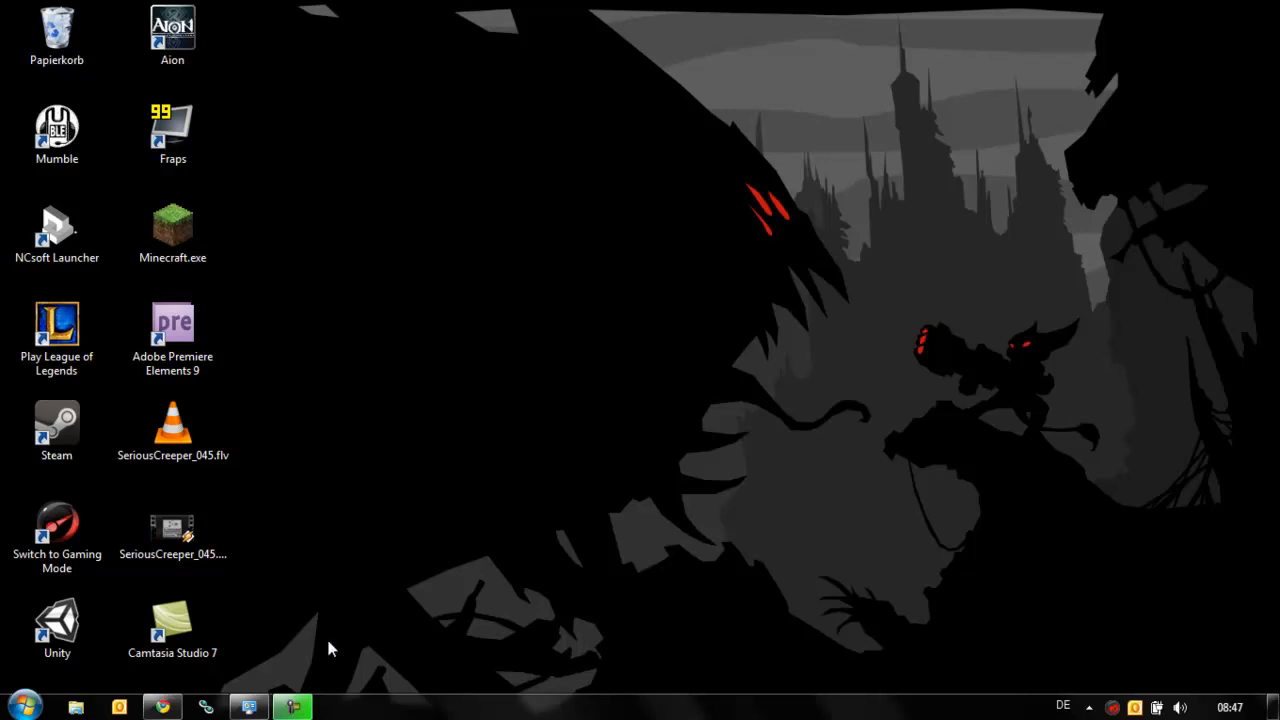
mouse_move(420, 384)
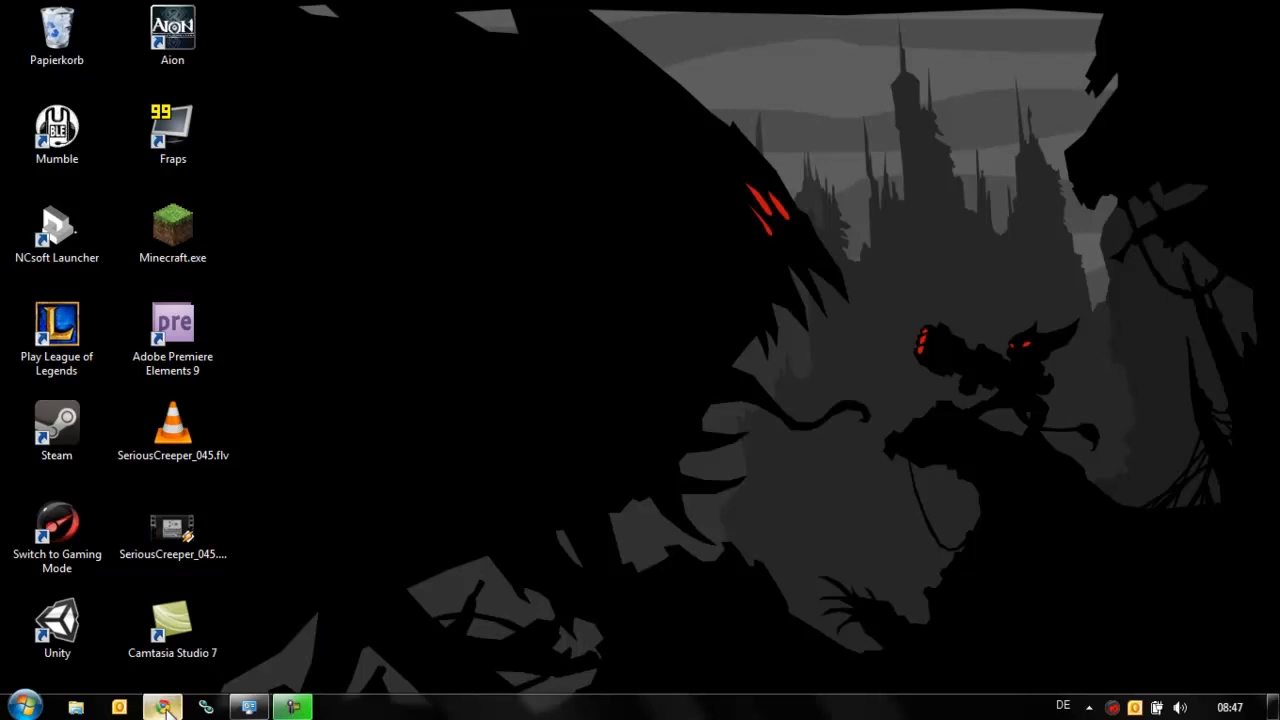
Step: Bring Chrome's GLSL Shaders forum thread forward and scroll to the 1.2_01/1.2_02 download links
click(160, 708)
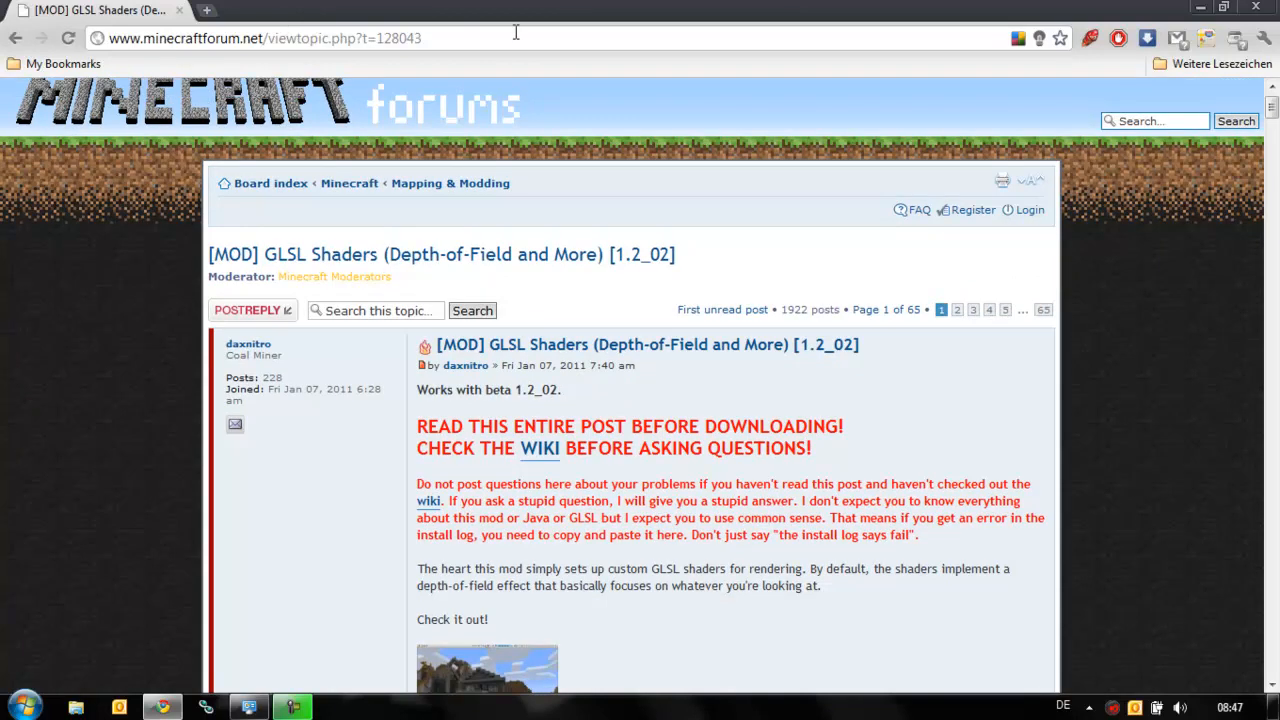
mouse_move(270, 264)
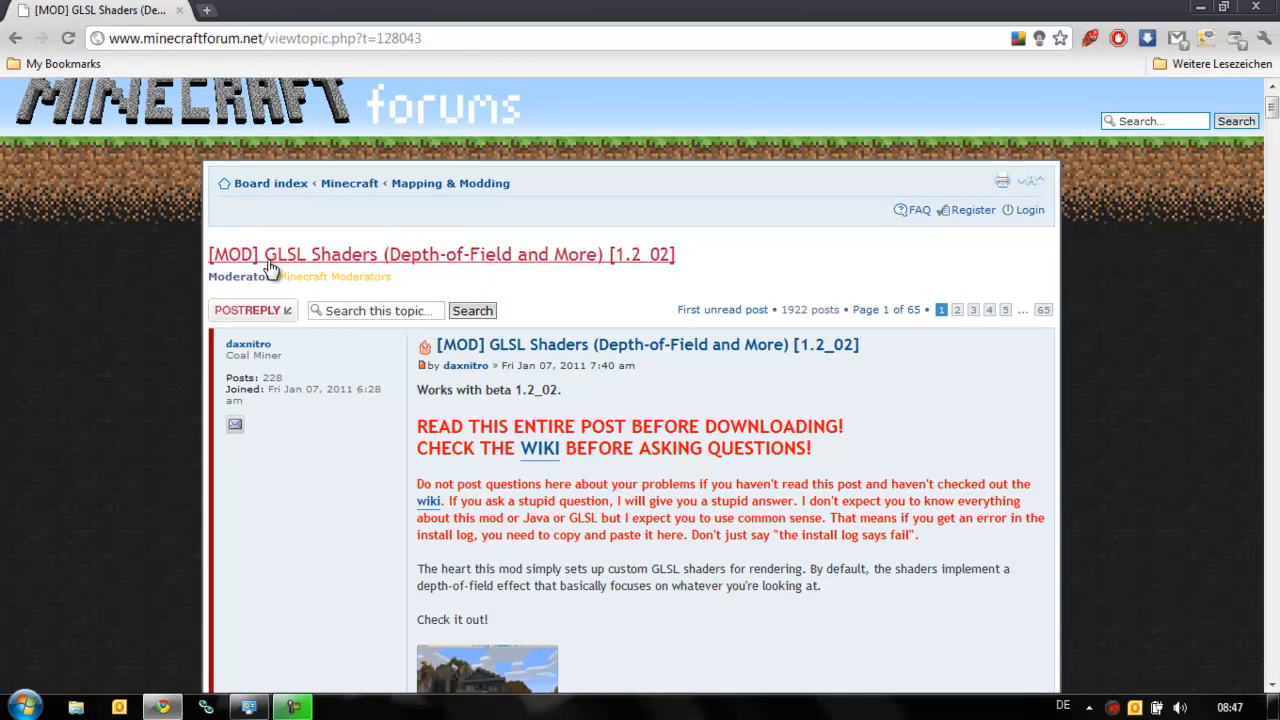
mouse_move(280, 276)
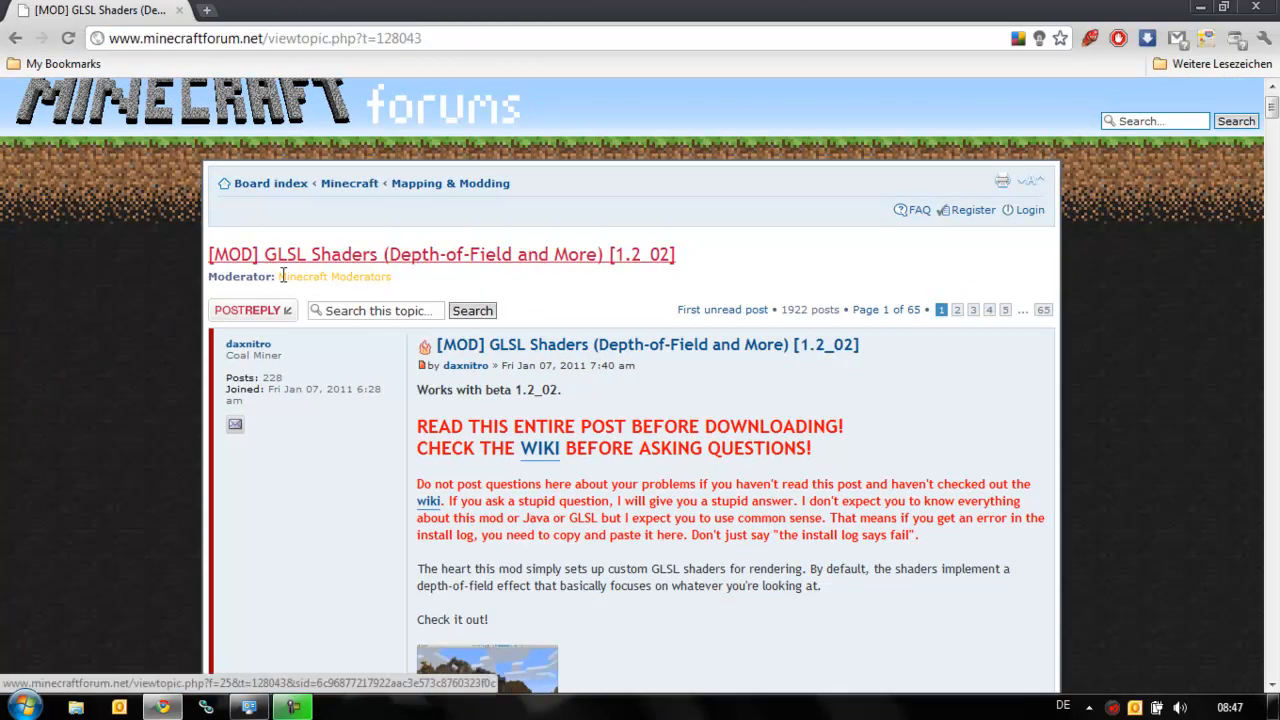
scroll(down, 3)
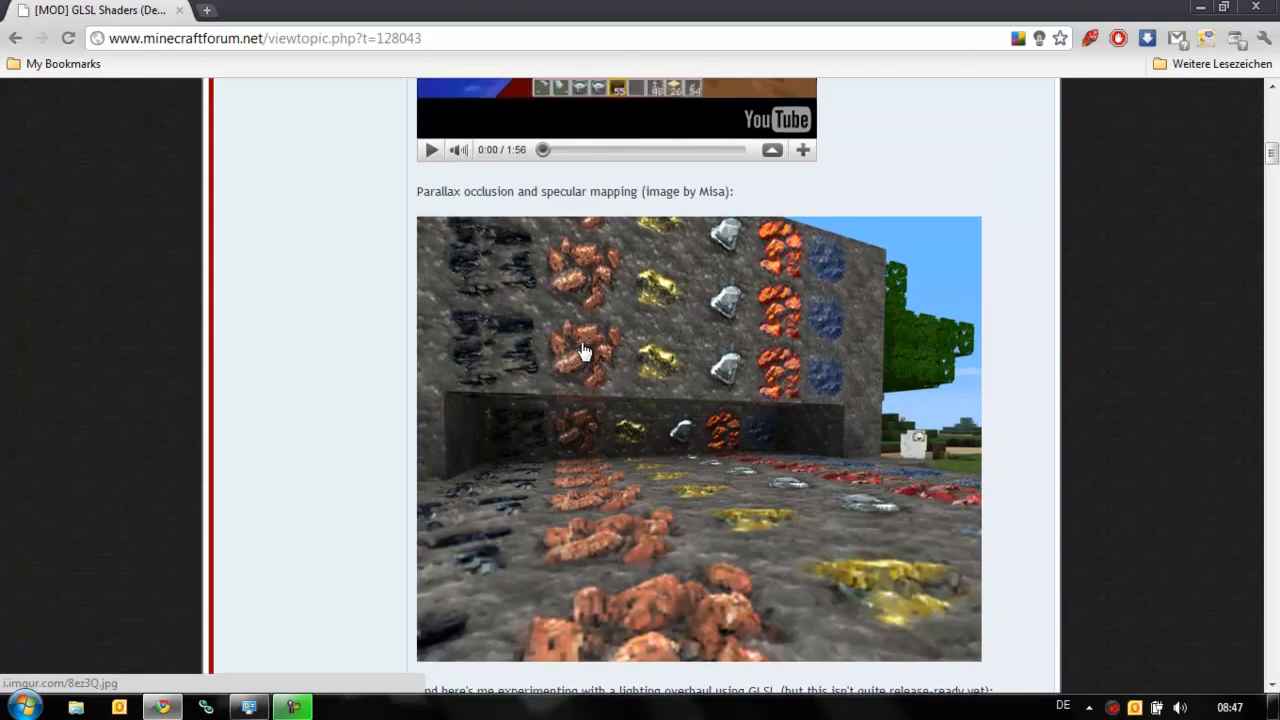
scroll(down, 3)
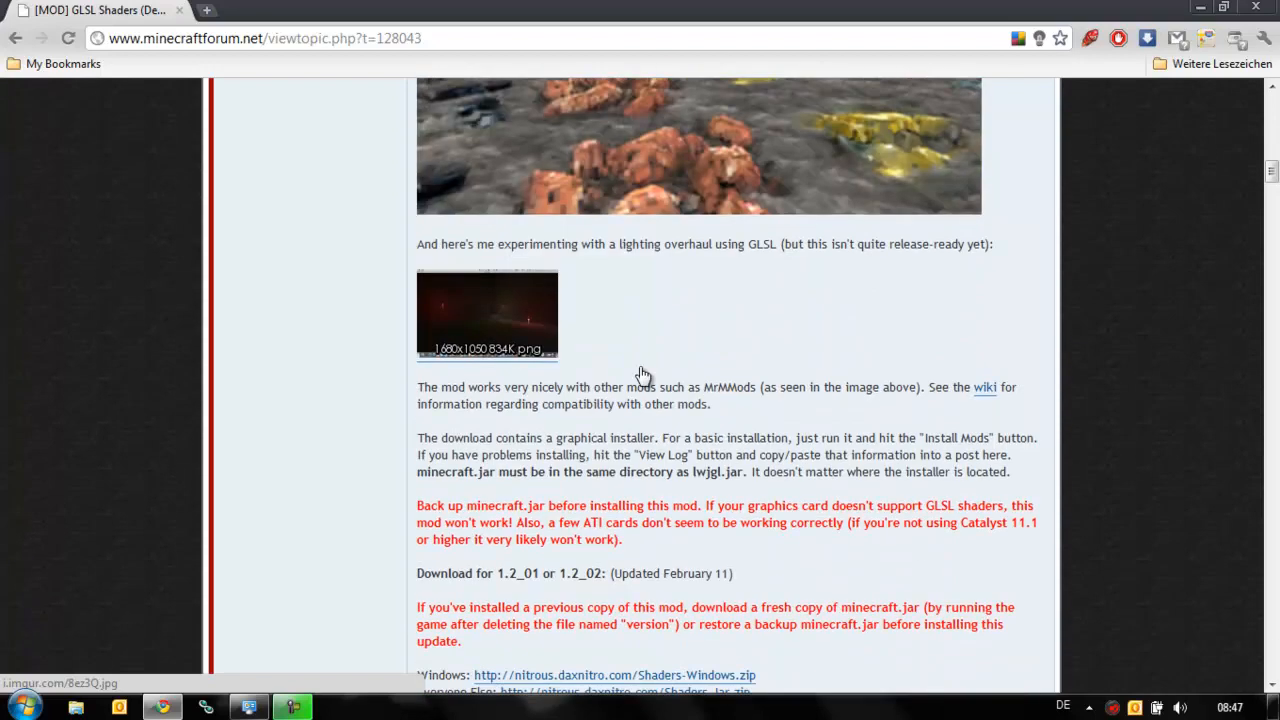
scroll(up, 3)
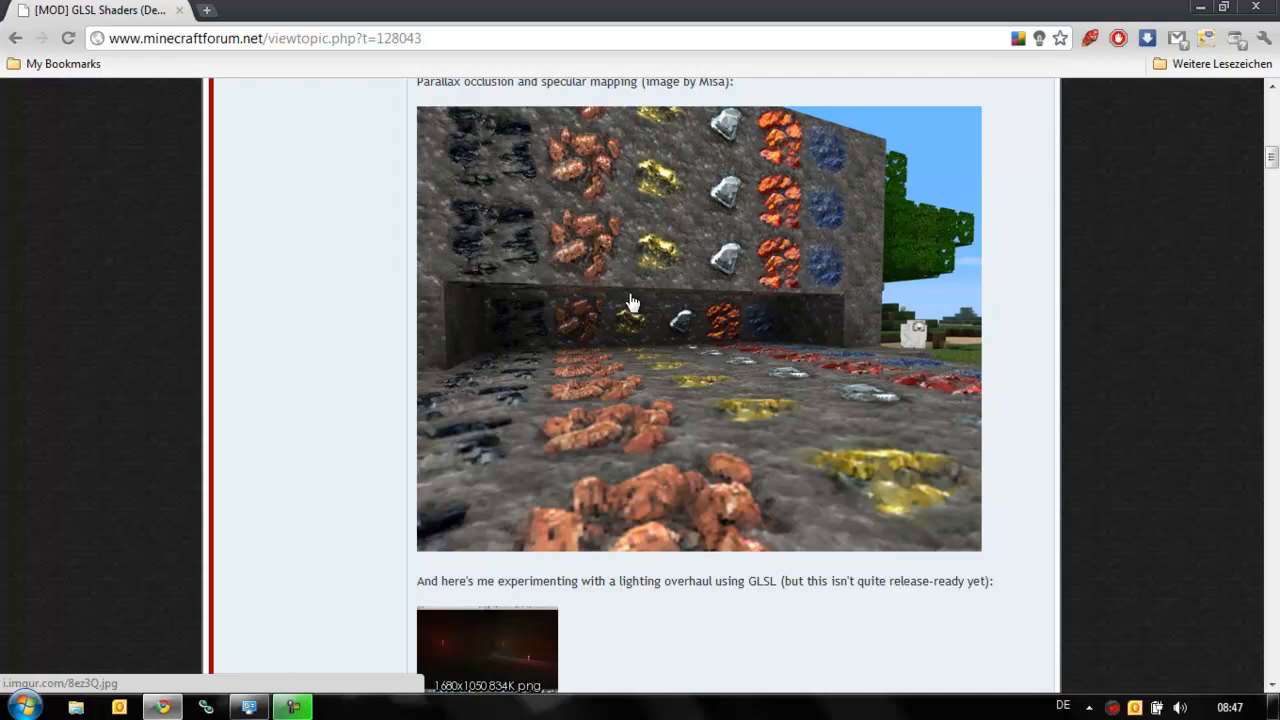
scroll(down, 3)
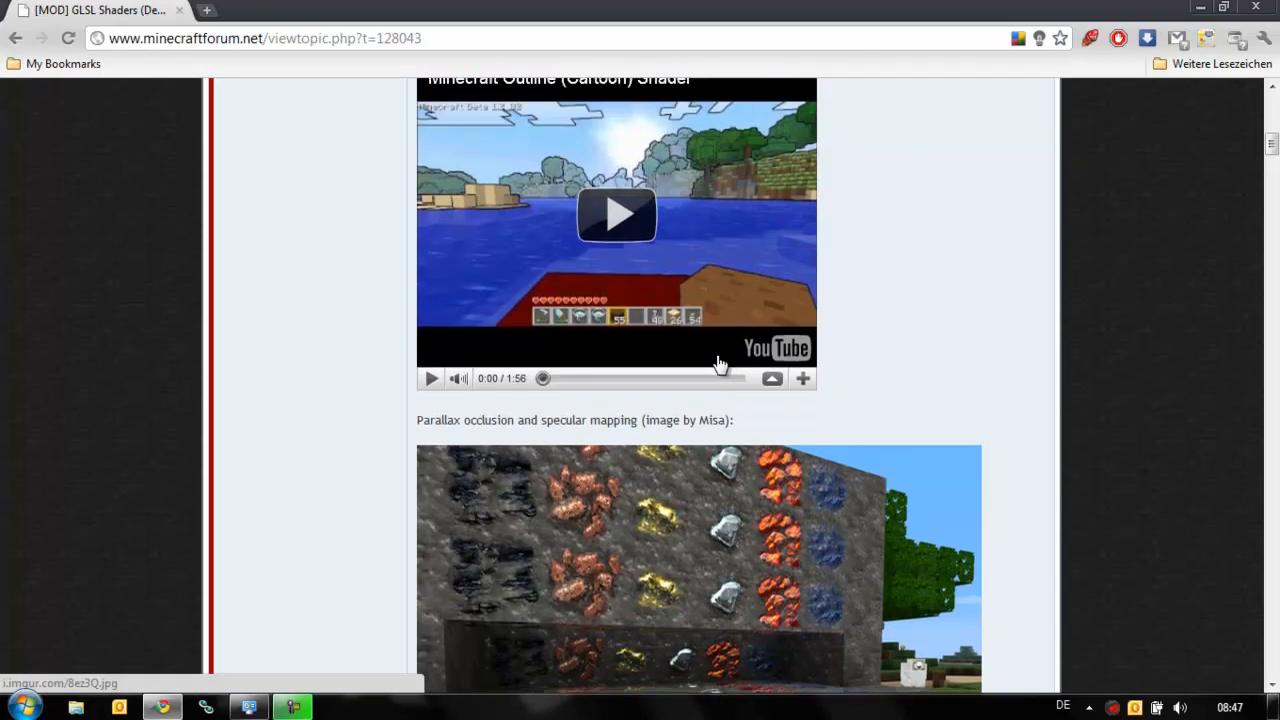
scroll(down, 3)
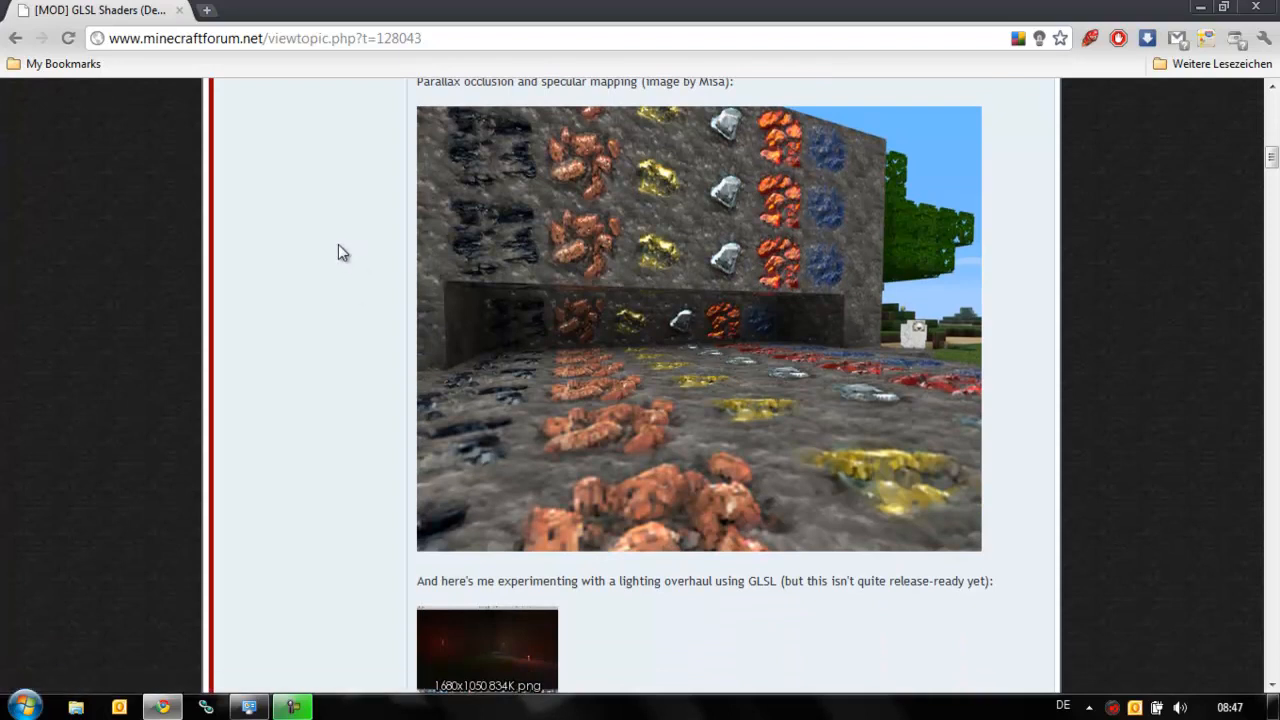
mouse_move(510, 108)
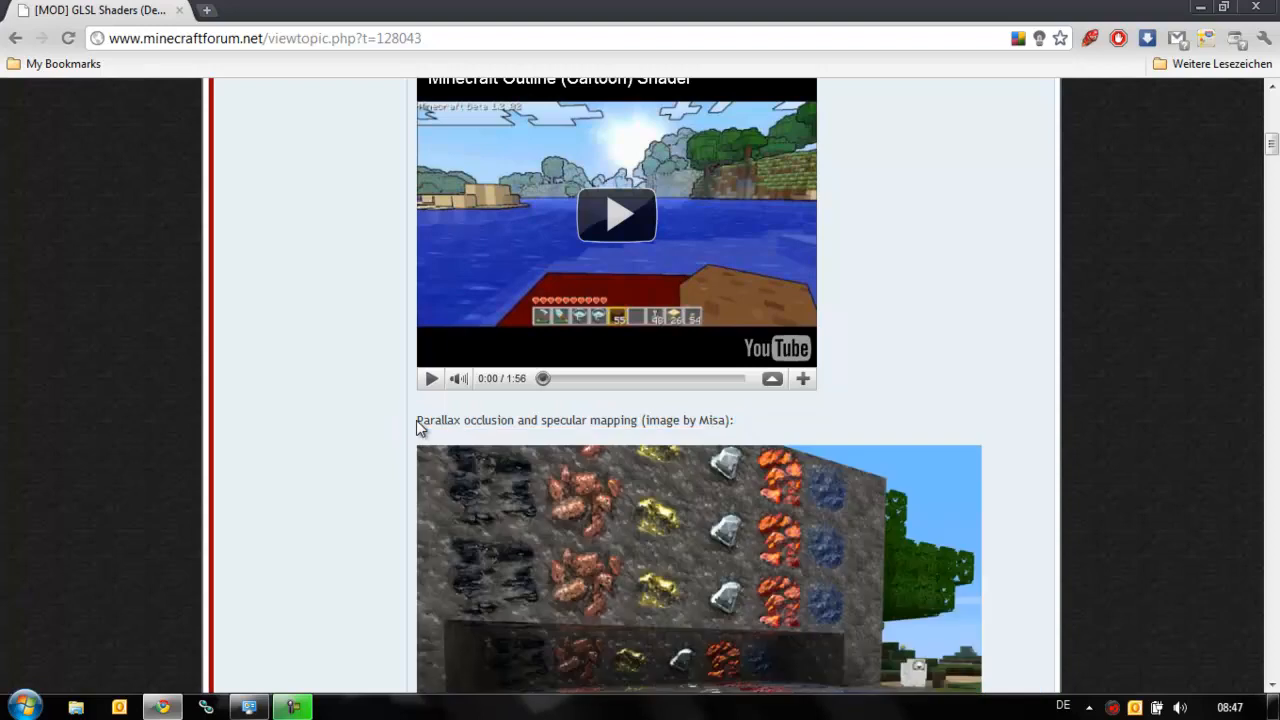
scroll(down, 3)
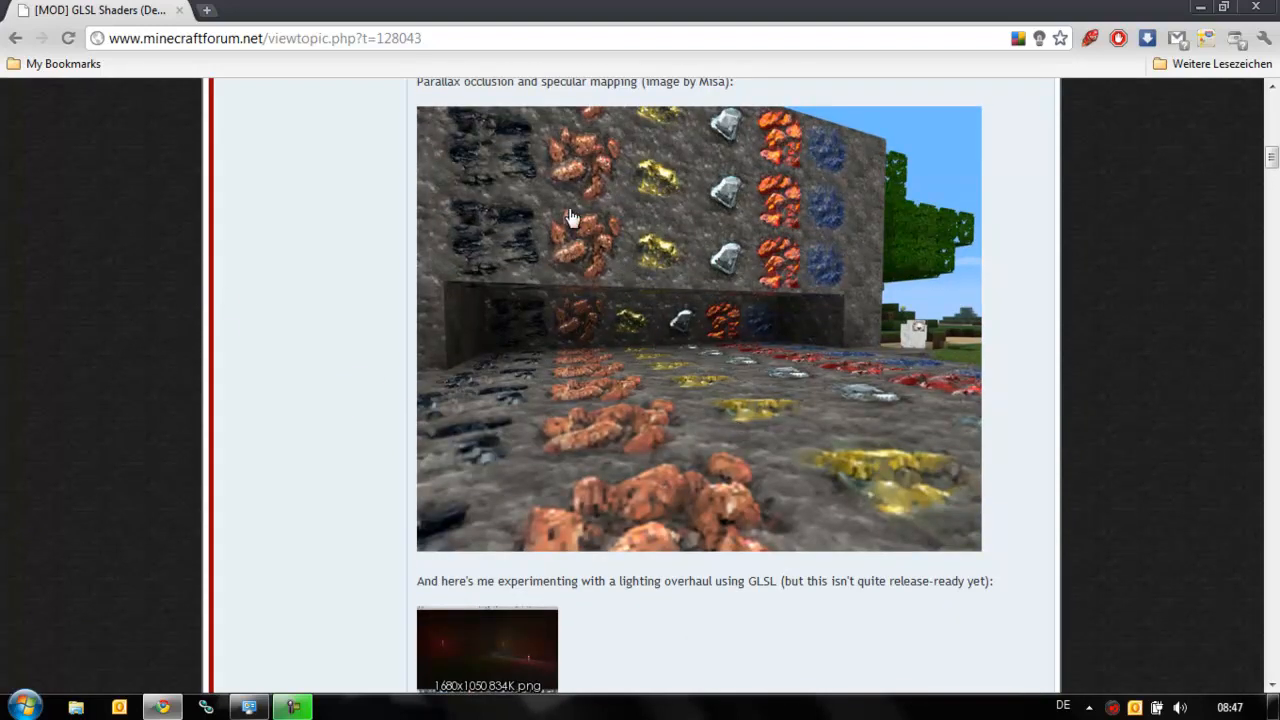
scroll(down, 3)
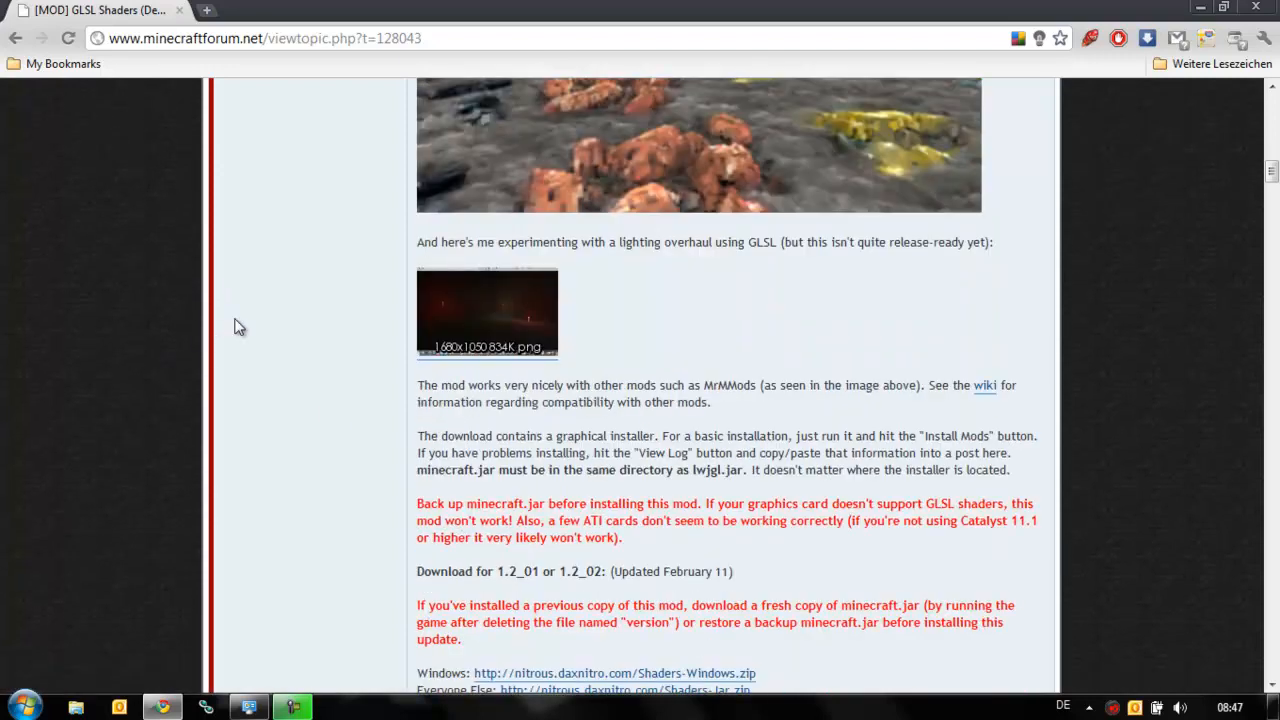
scroll(down, 3)
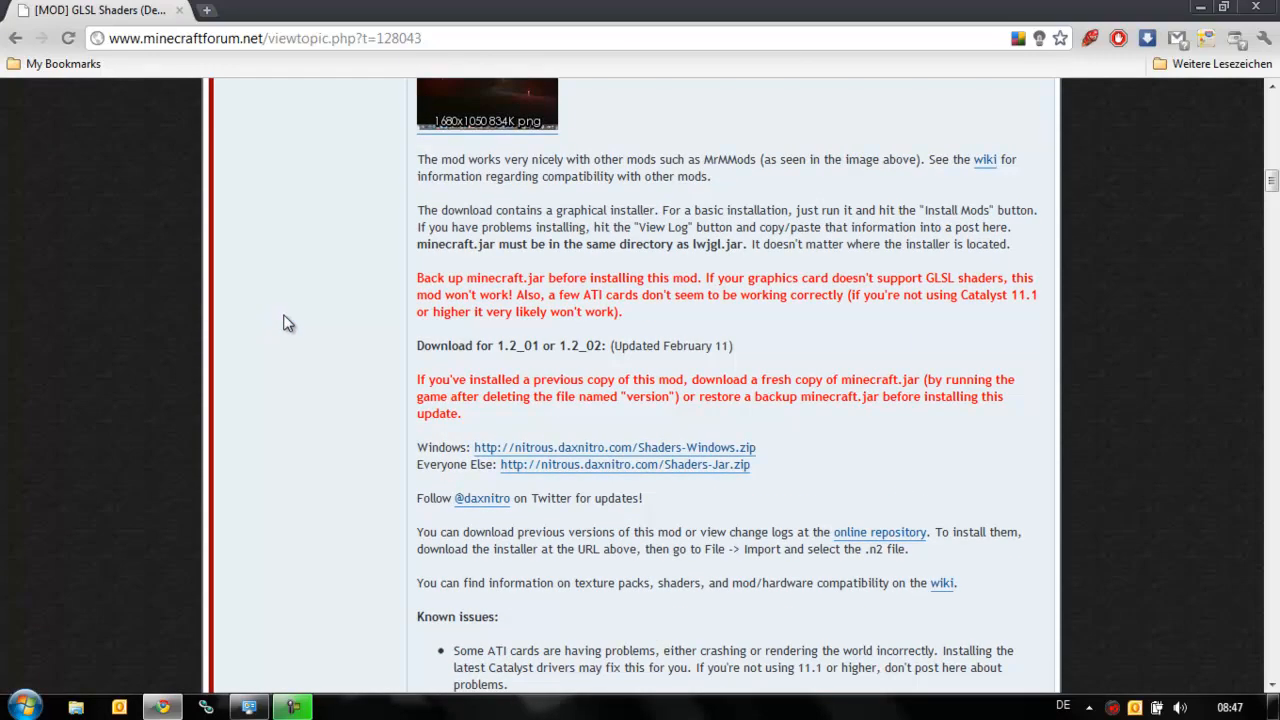
Step: Download Shaders-Windows.zip and save it to the Downloads folder via Speichern
double_click(422, 448)
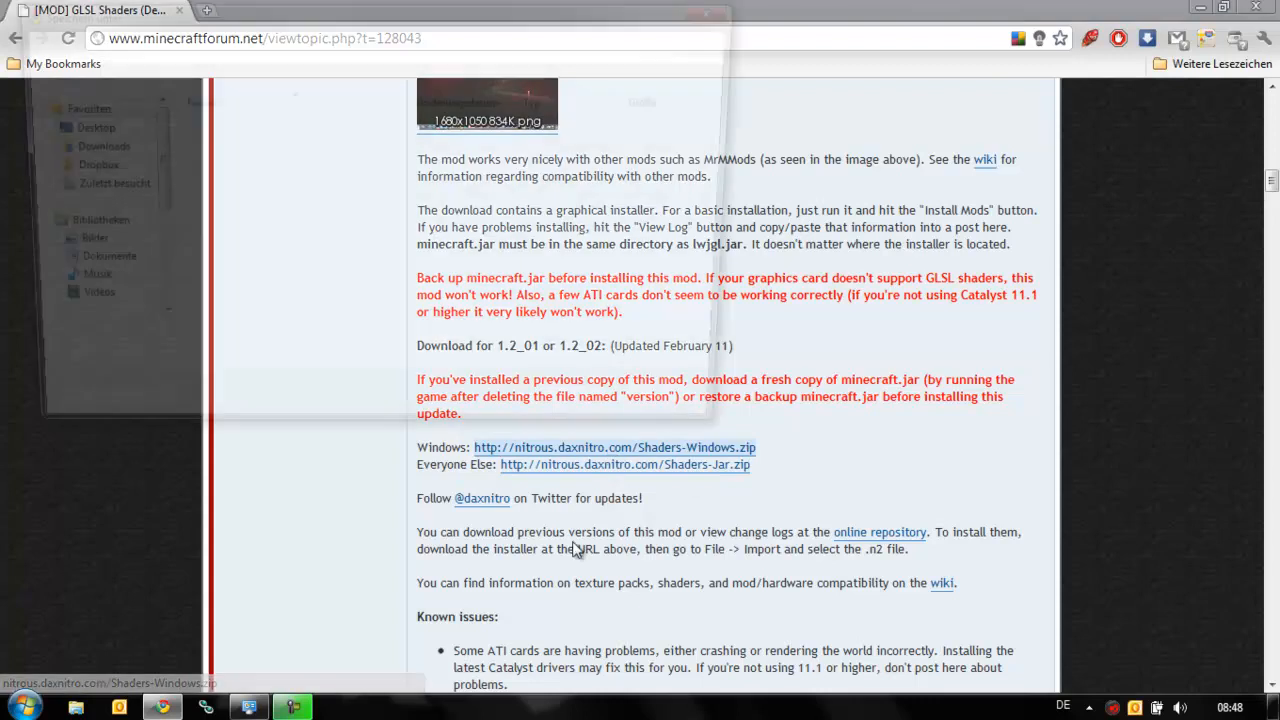
click(614, 448)
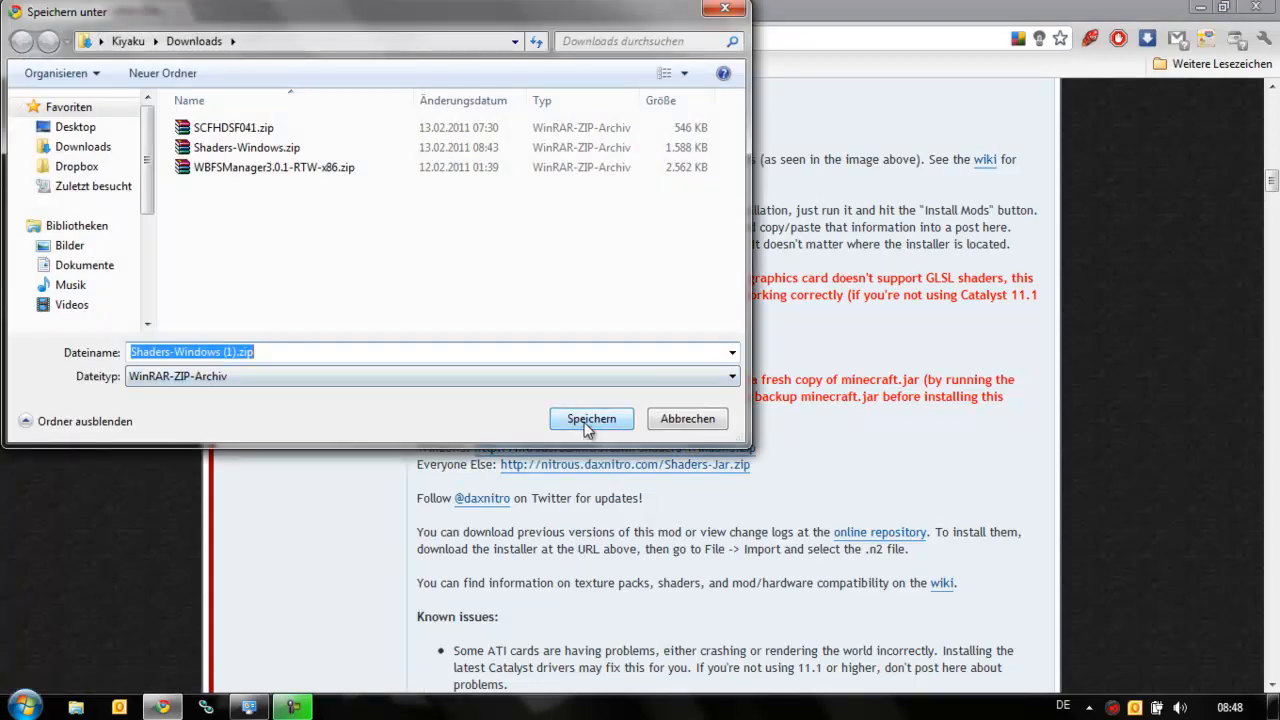
click(592, 418)
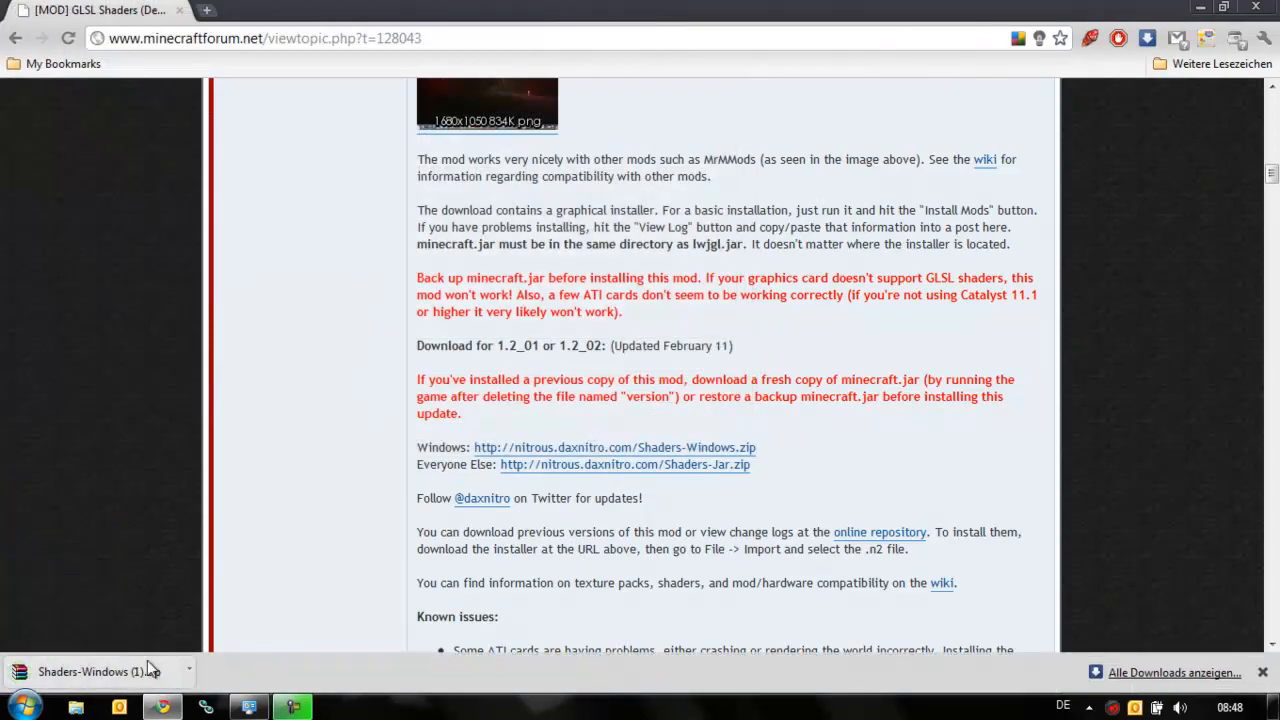
Step: Open Shaders-Windows (1).zip from Chrome's download bar in WinRAR
click(90, 672)
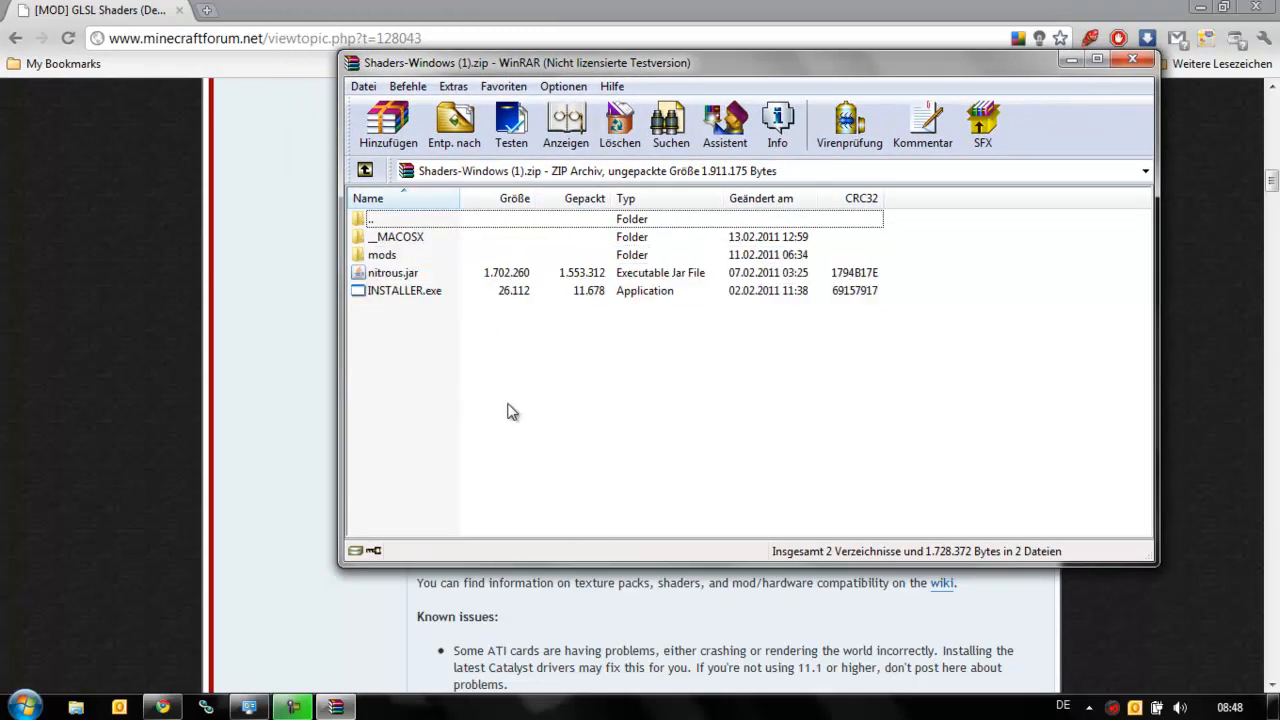
mouse_move(518, 412)
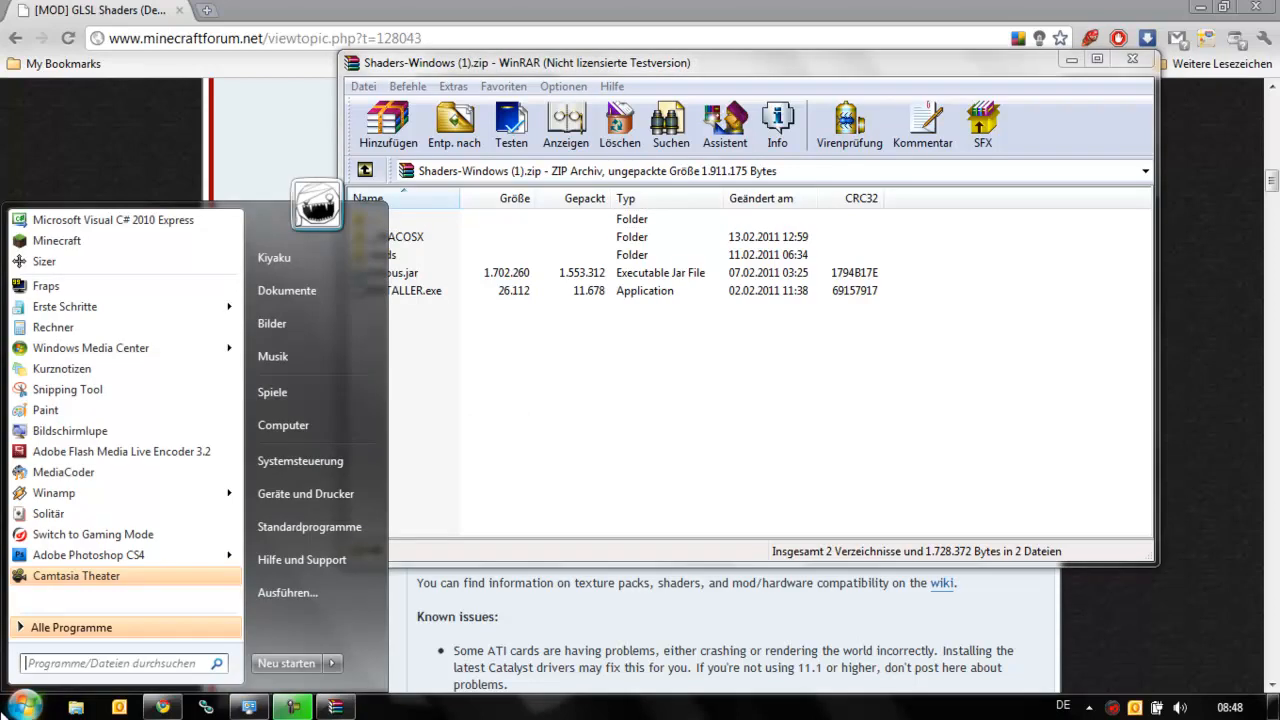
Step: Locate the .minecraft folder via a %appdata% search, then close its Explorer window
click(110, 664)
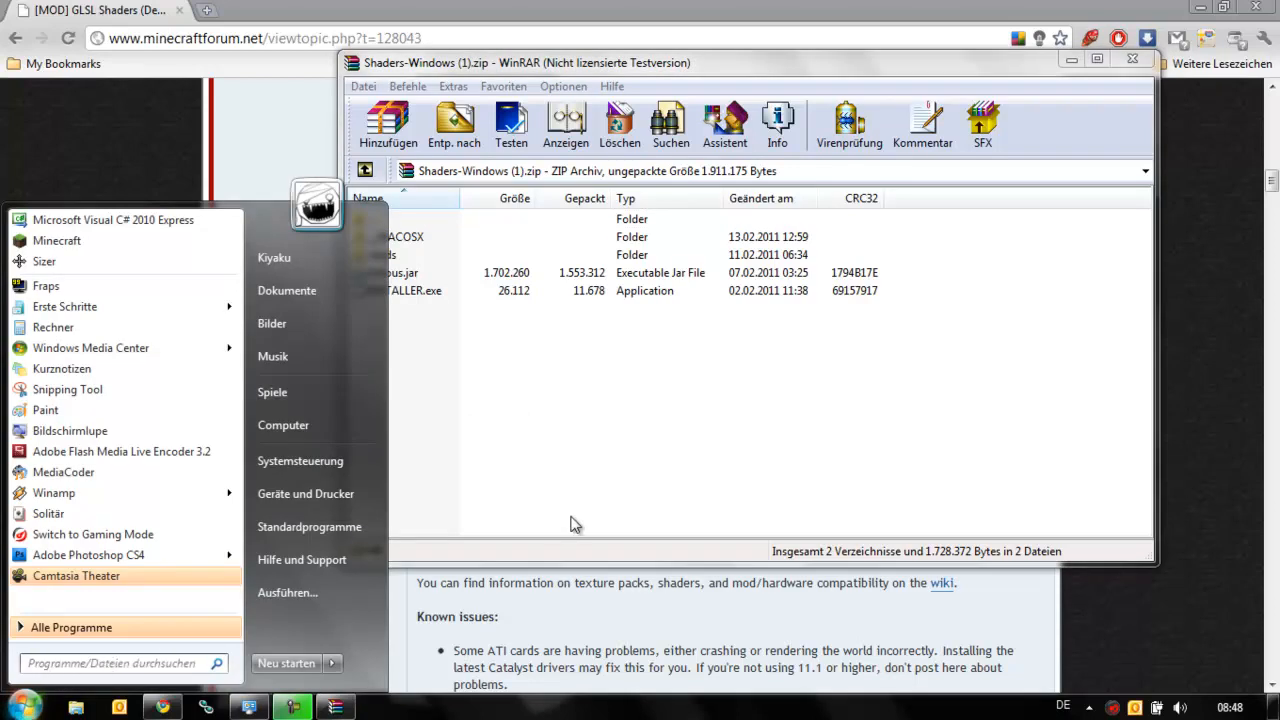
text(%)
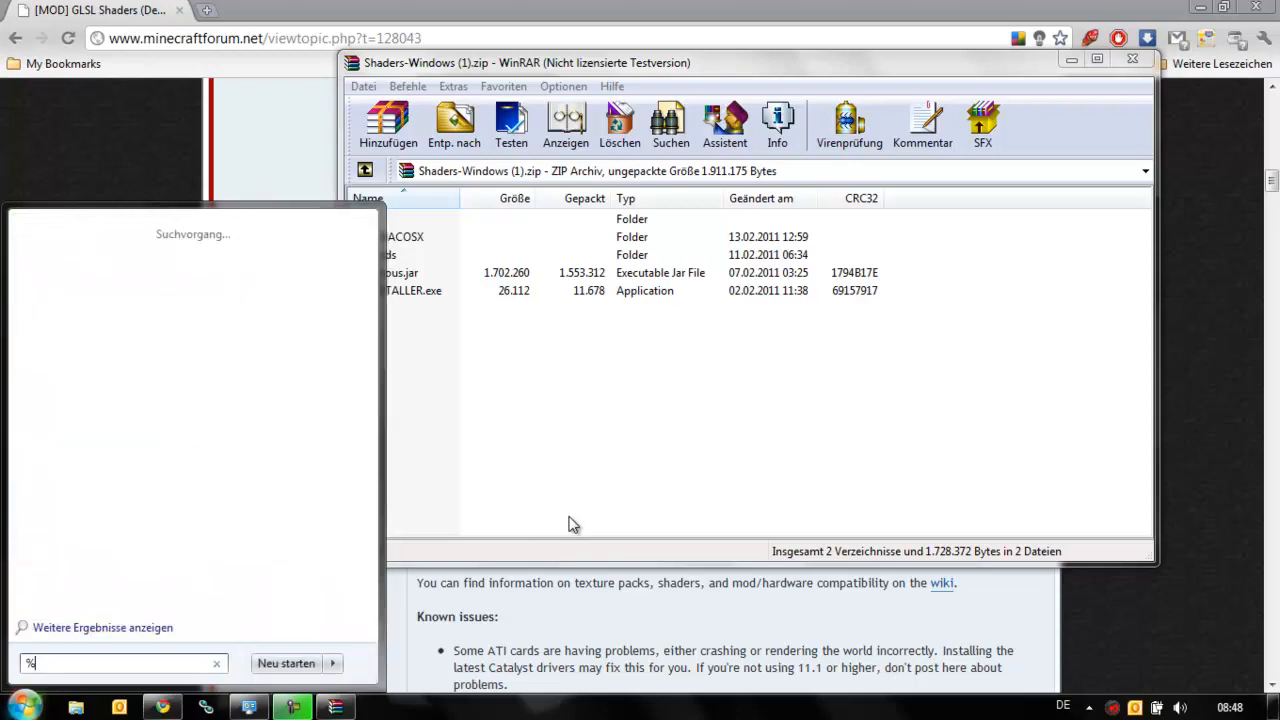
text(appdata)
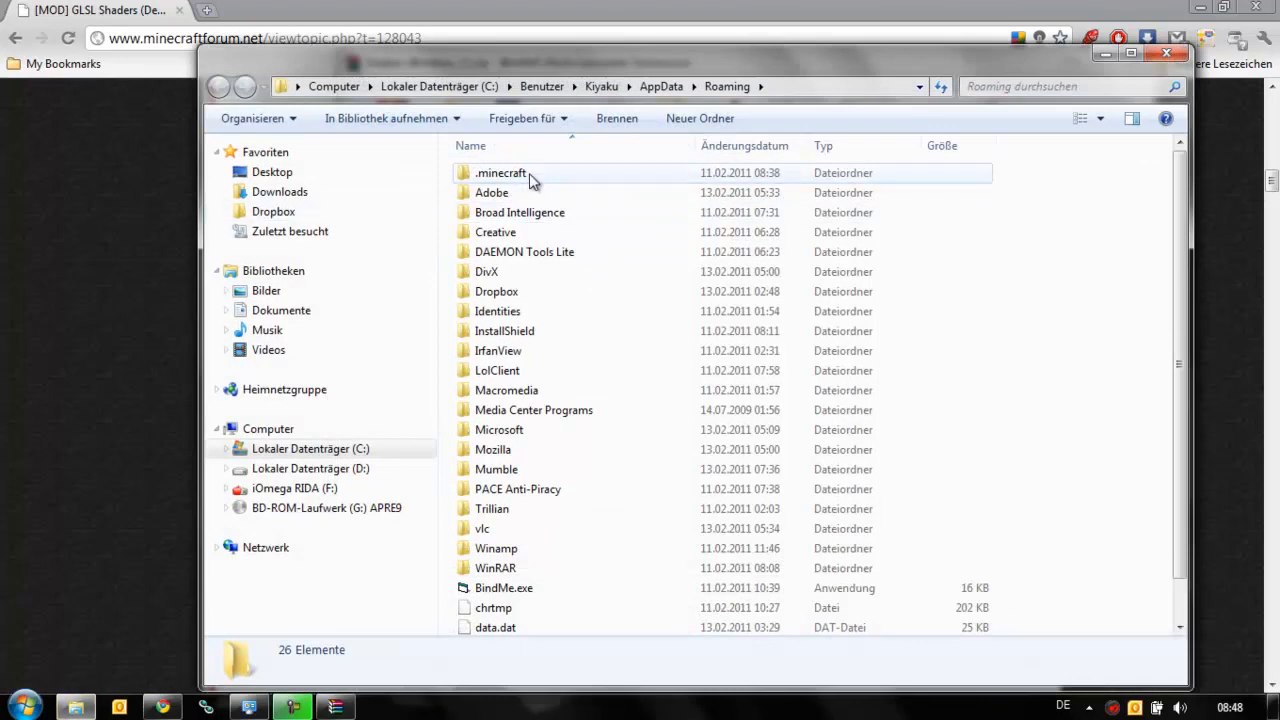
double_click(500, 172)
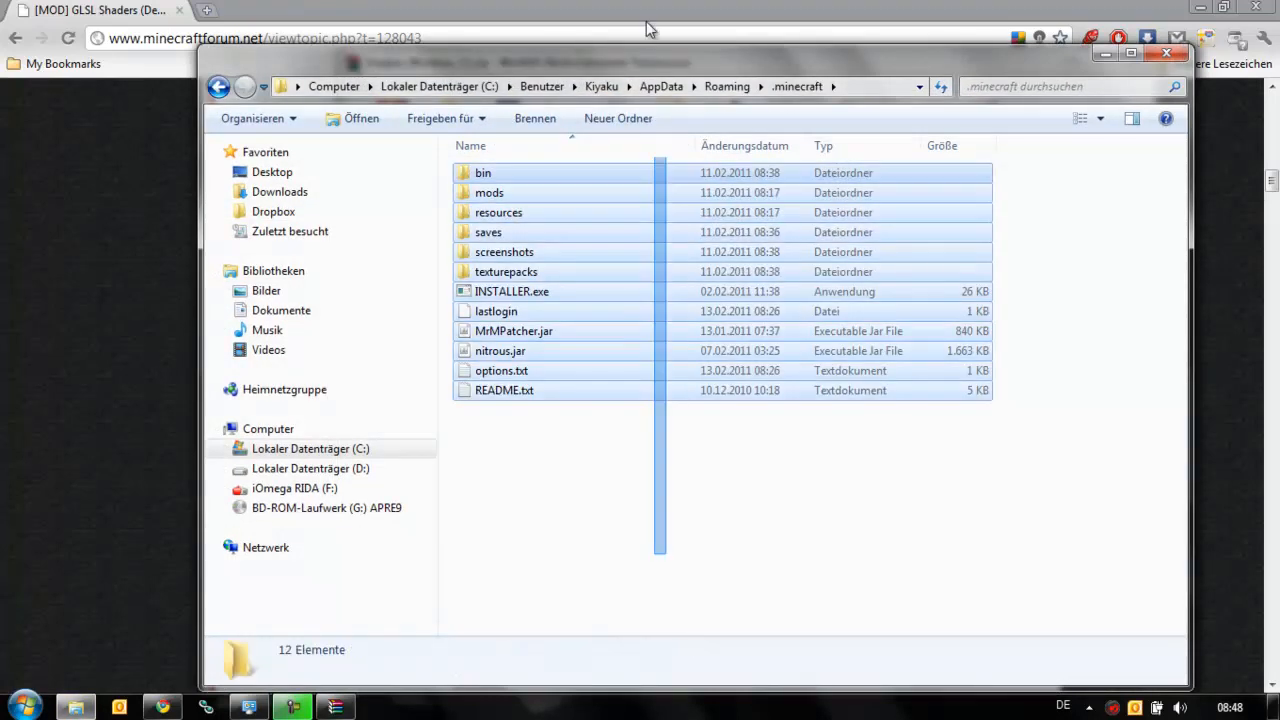
click(716, 532)
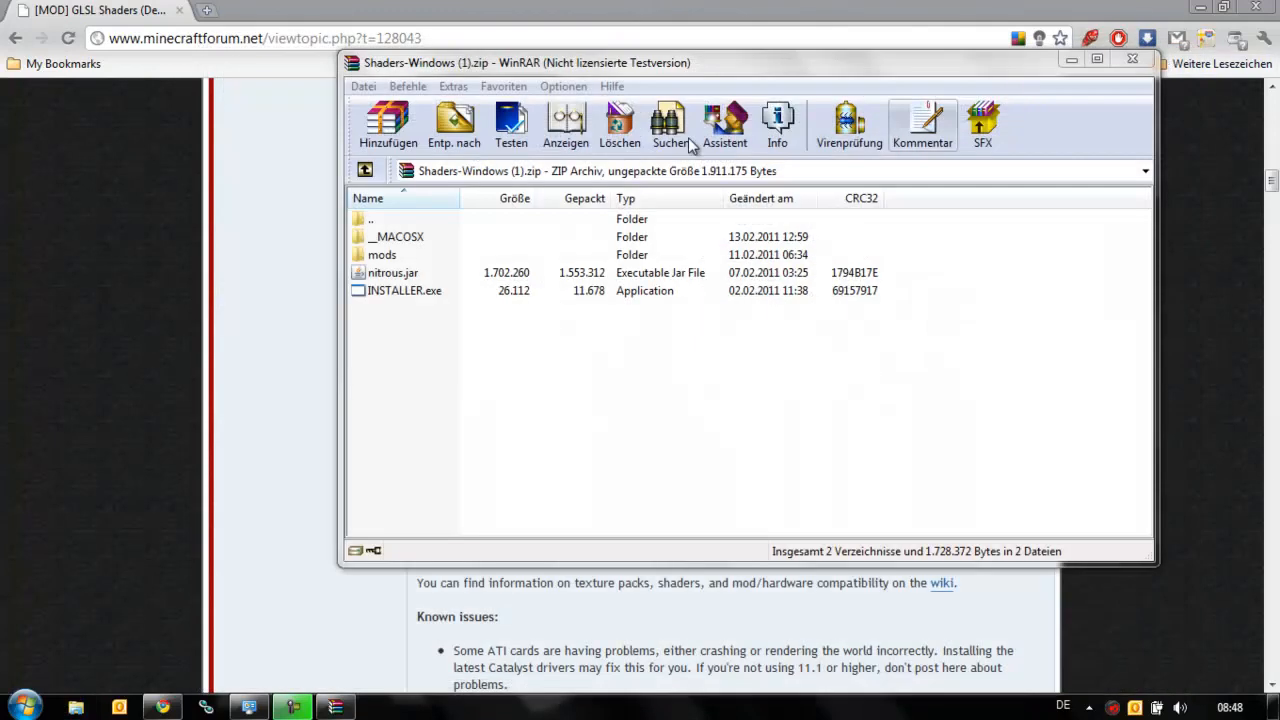
Step: Launch Minecraft, log in, and open the .minecraft folder from Mods and Texture Packs
click(20, 708)
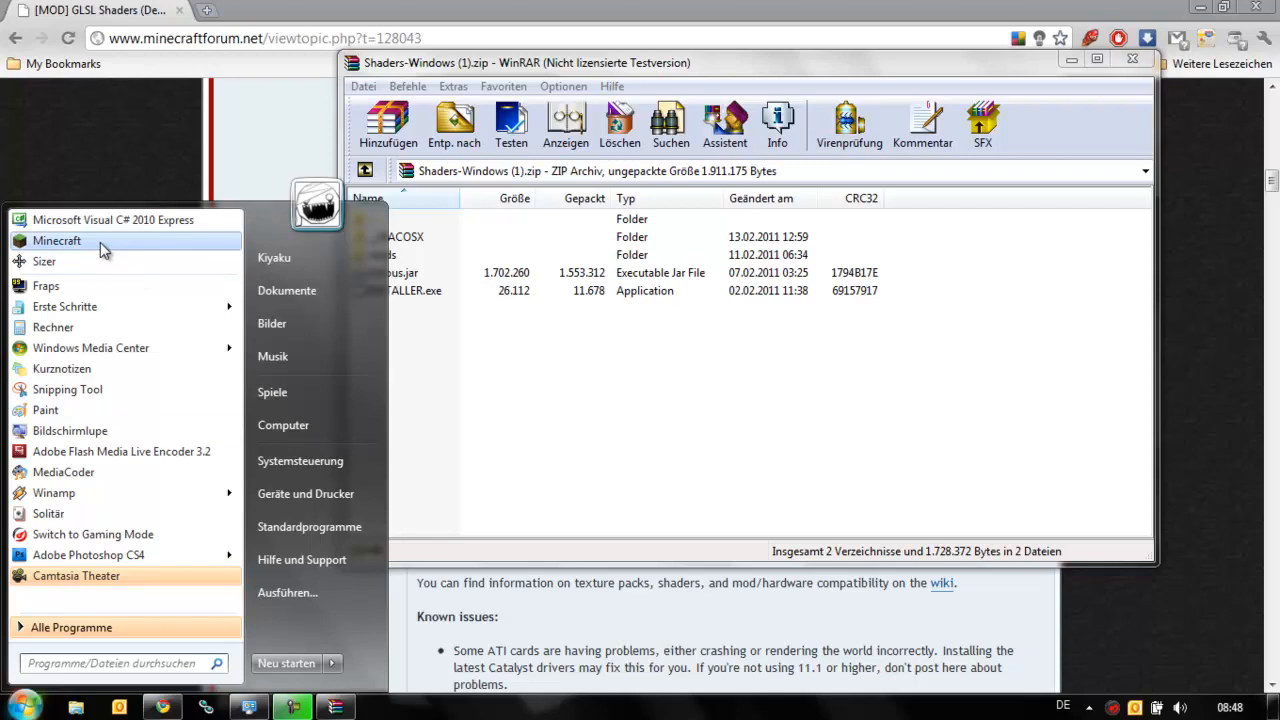
click(56, 240)
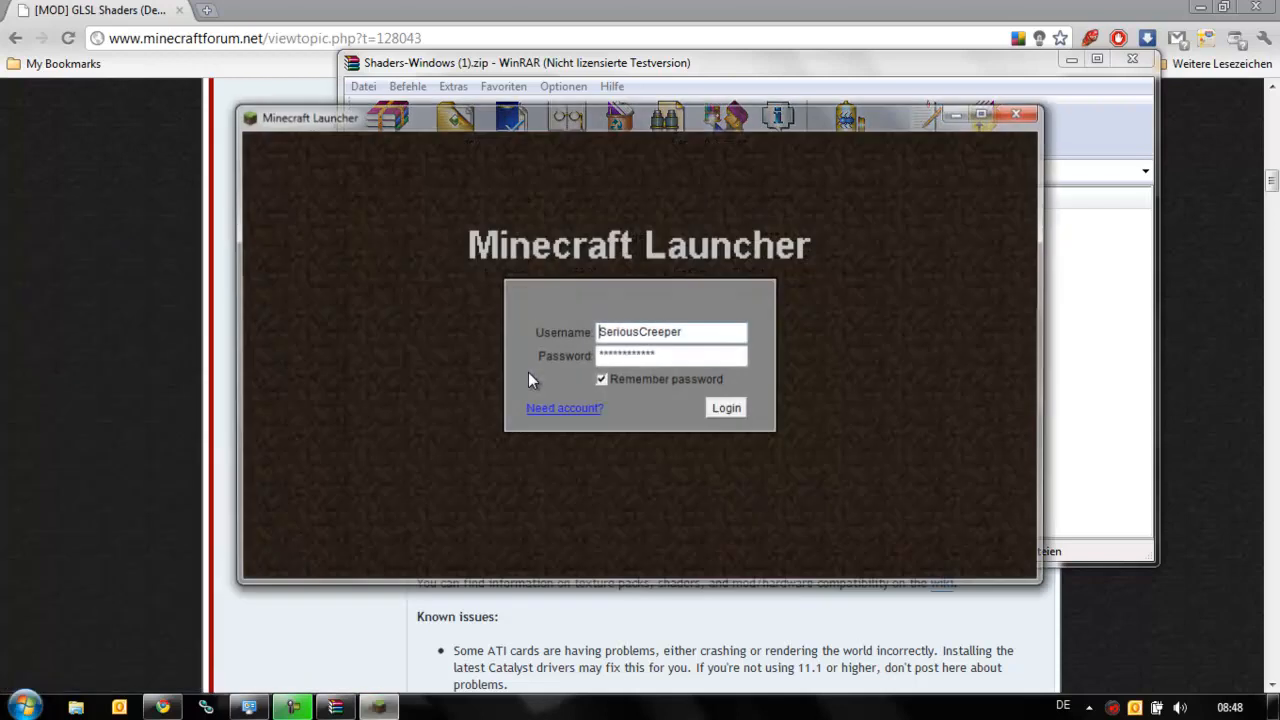
click(724, 408)
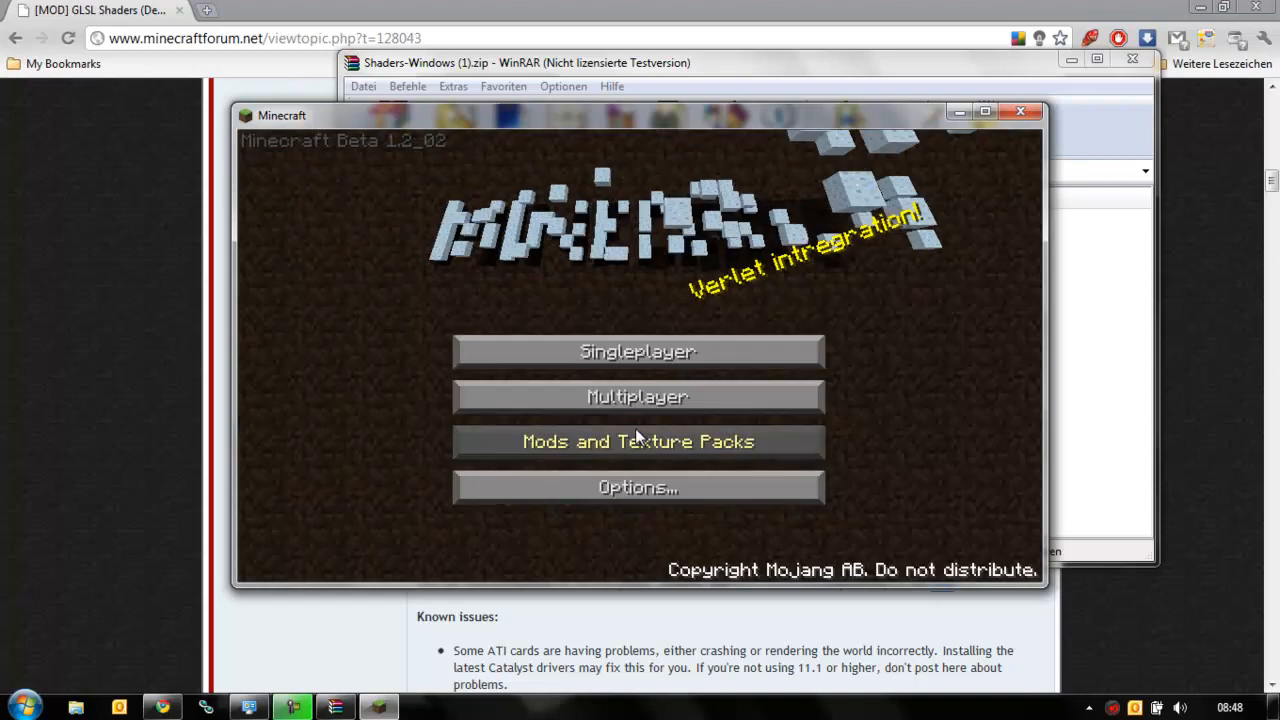
click(636, 442)
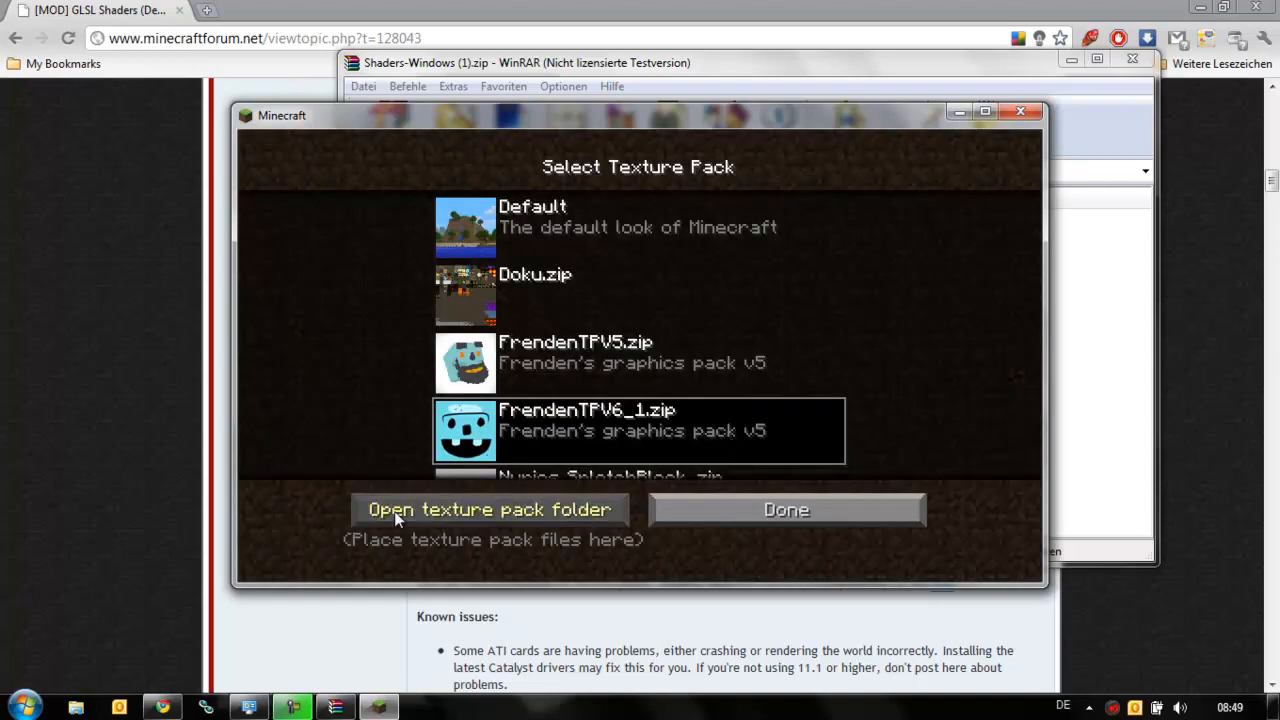
click(488, 510)
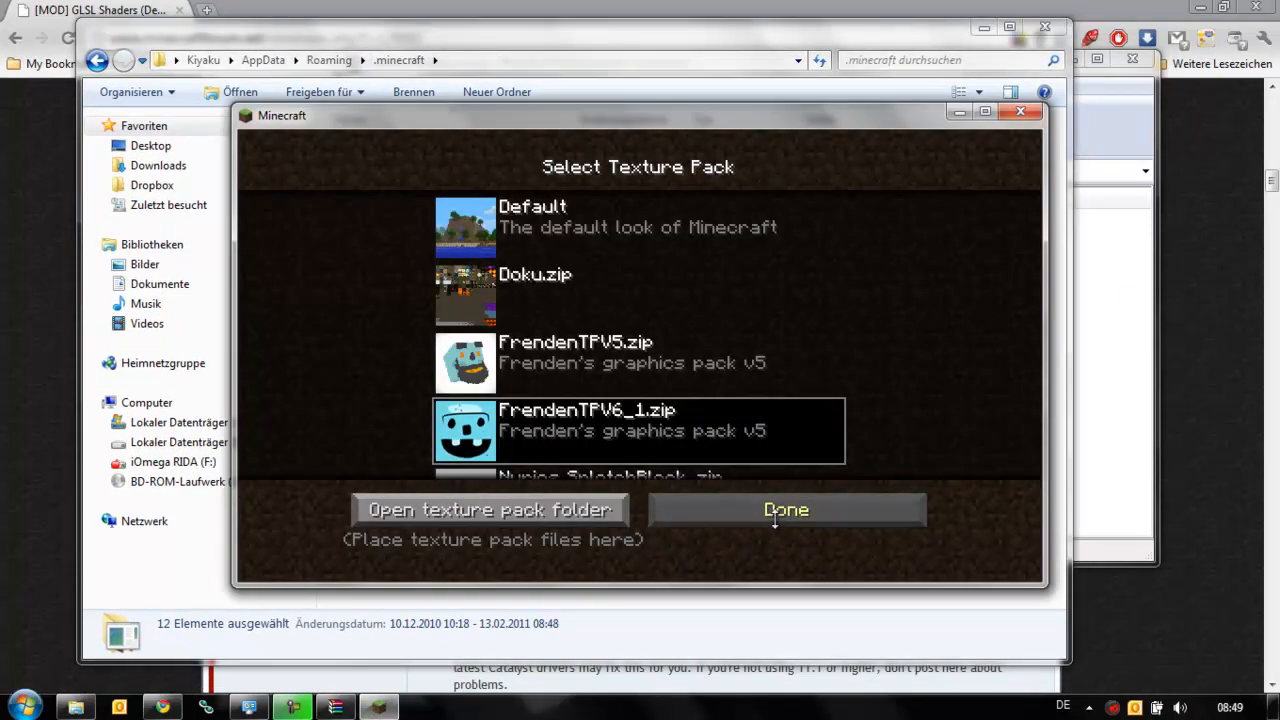
click(786, 510)
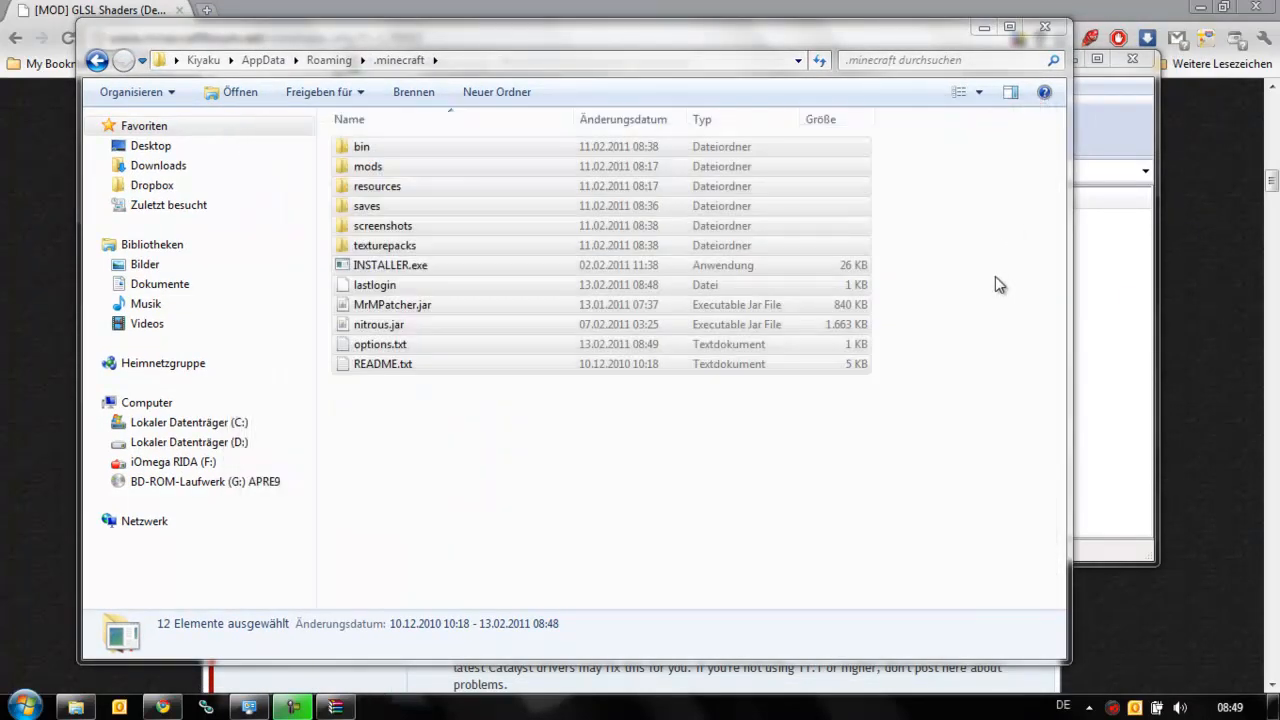
Step: Extract mods, nitrous.jar and INSTALLER.exe into .minecraft, confirming the mods folder merge with Ja
click(444, 410)
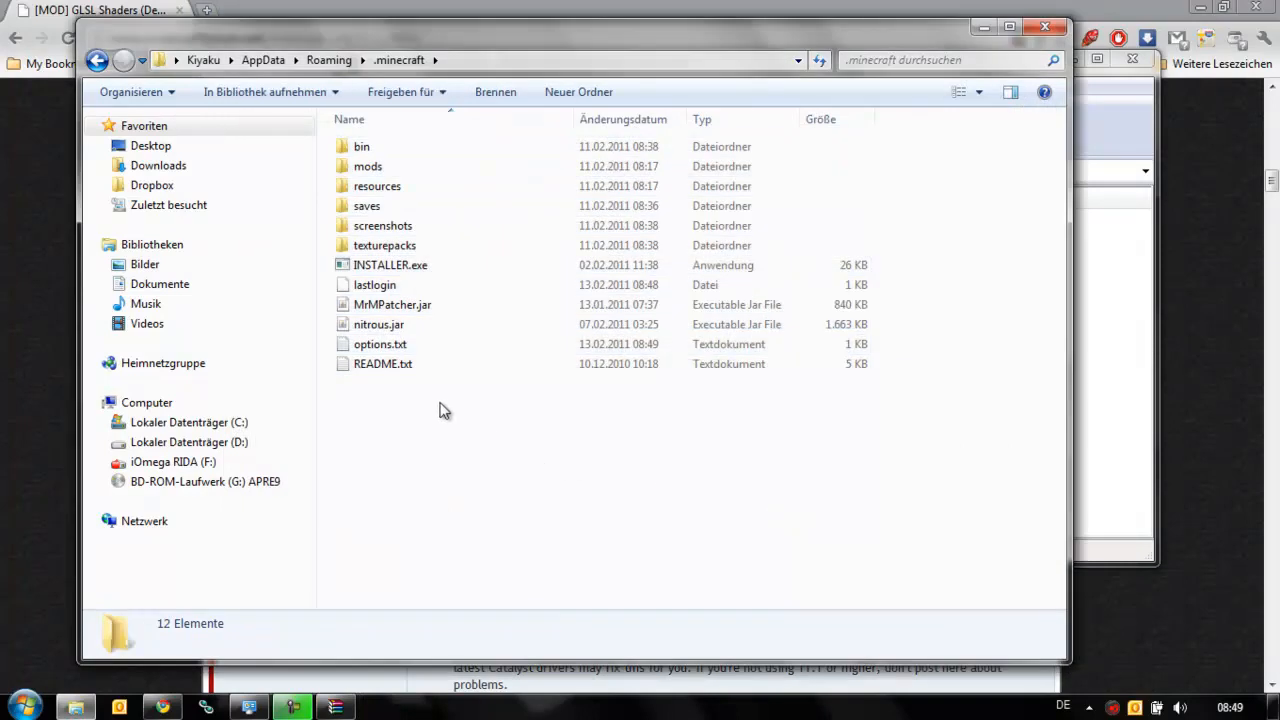
mouse_move(500, 44)
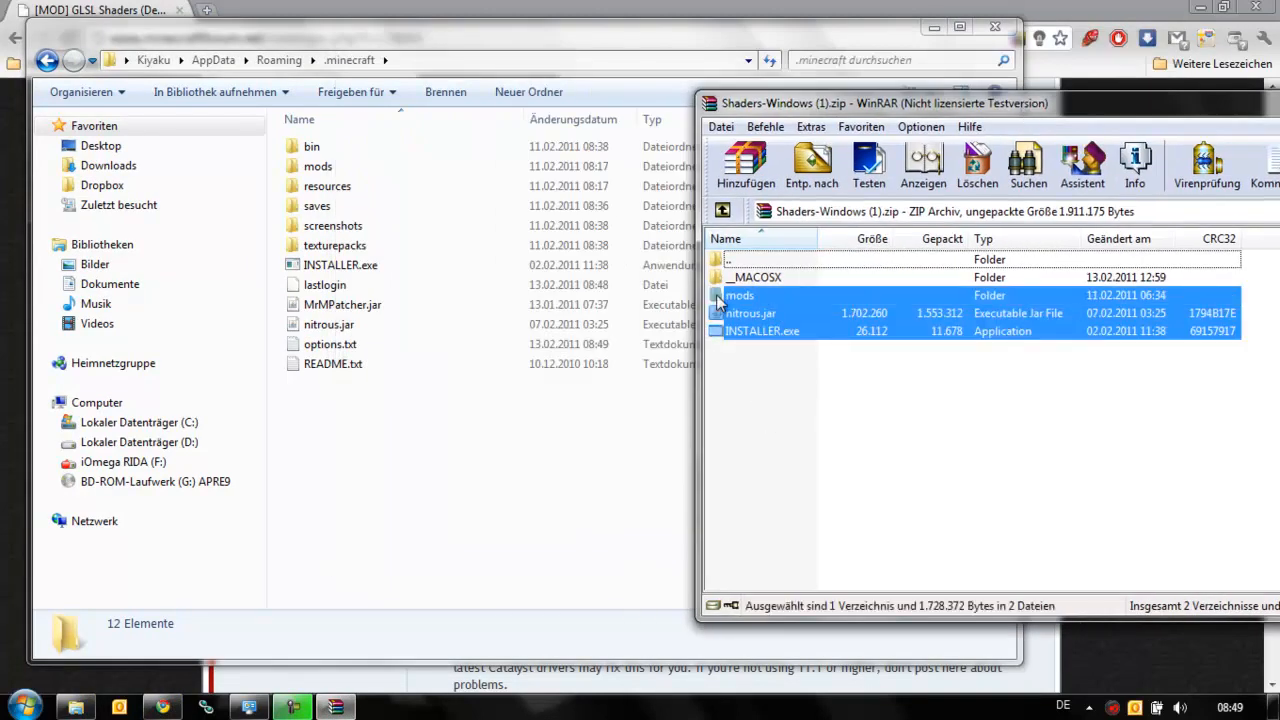
mouse_move(848, 296)
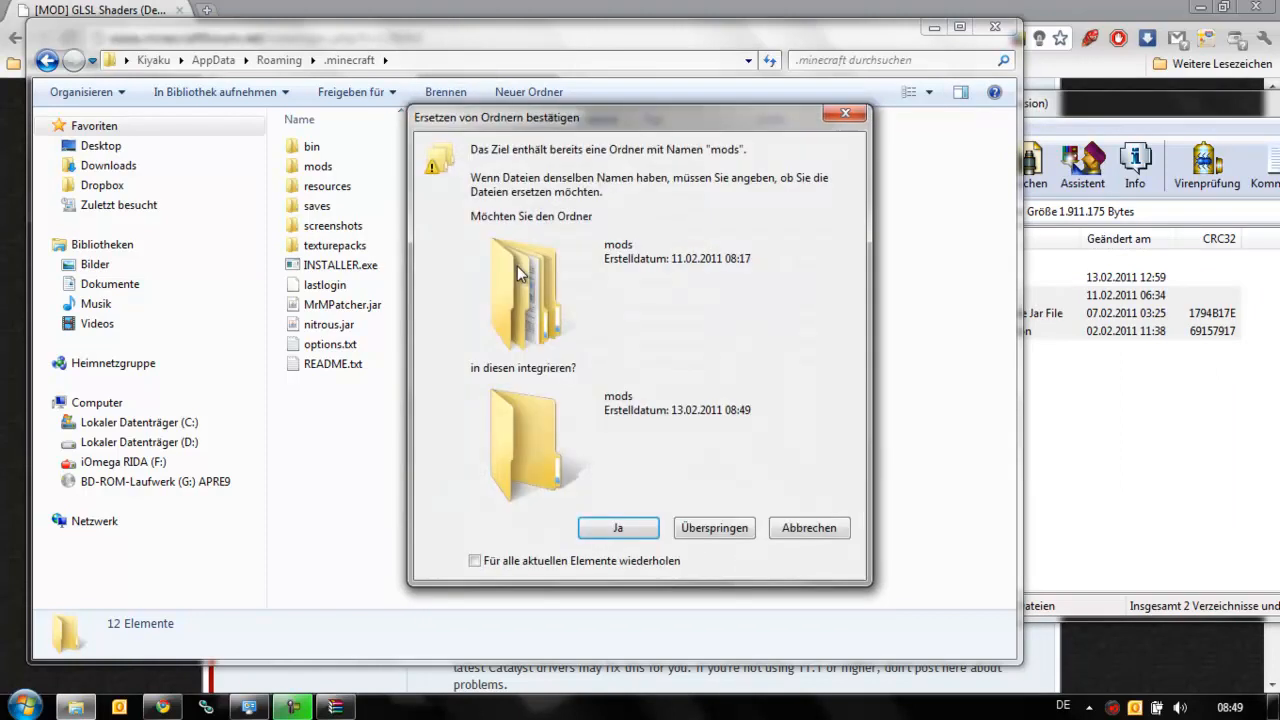
click(616, 528)
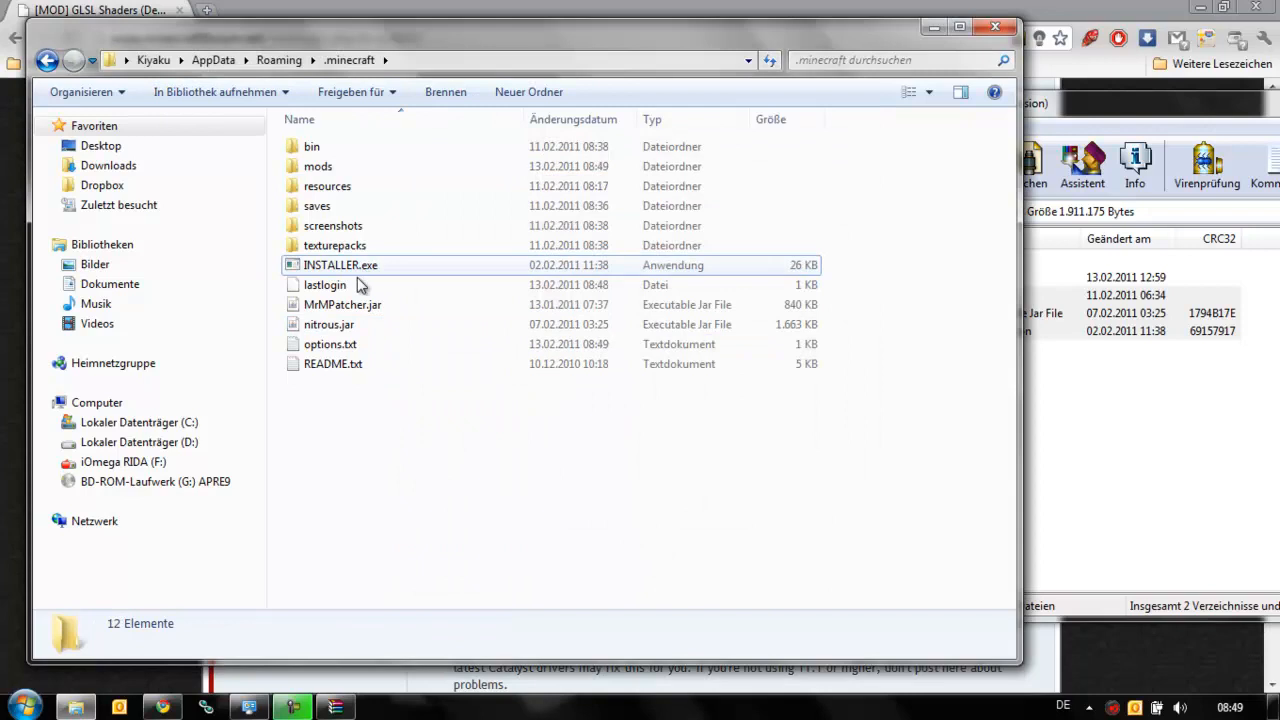
Step: Run INSTALLER.exe from .minecraft and show Nitrous's Options with the minecraft.jar location
click(340, 264)
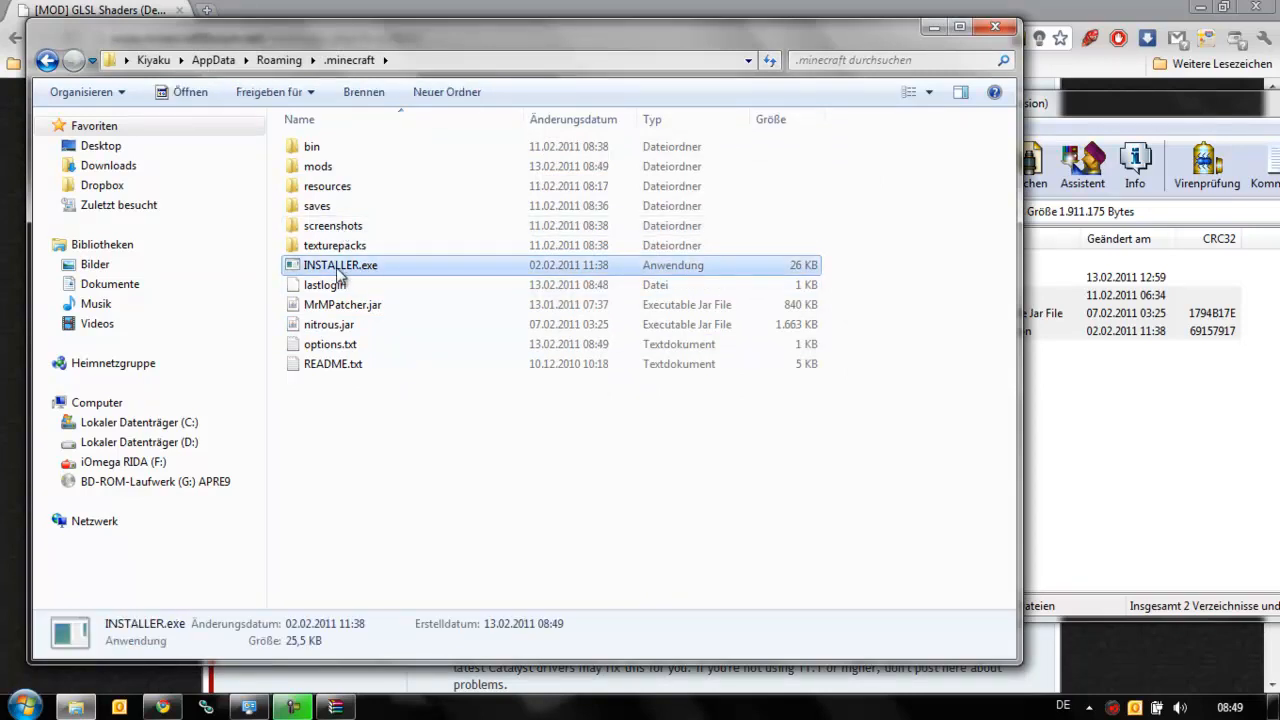
mouse_move(376, 268)
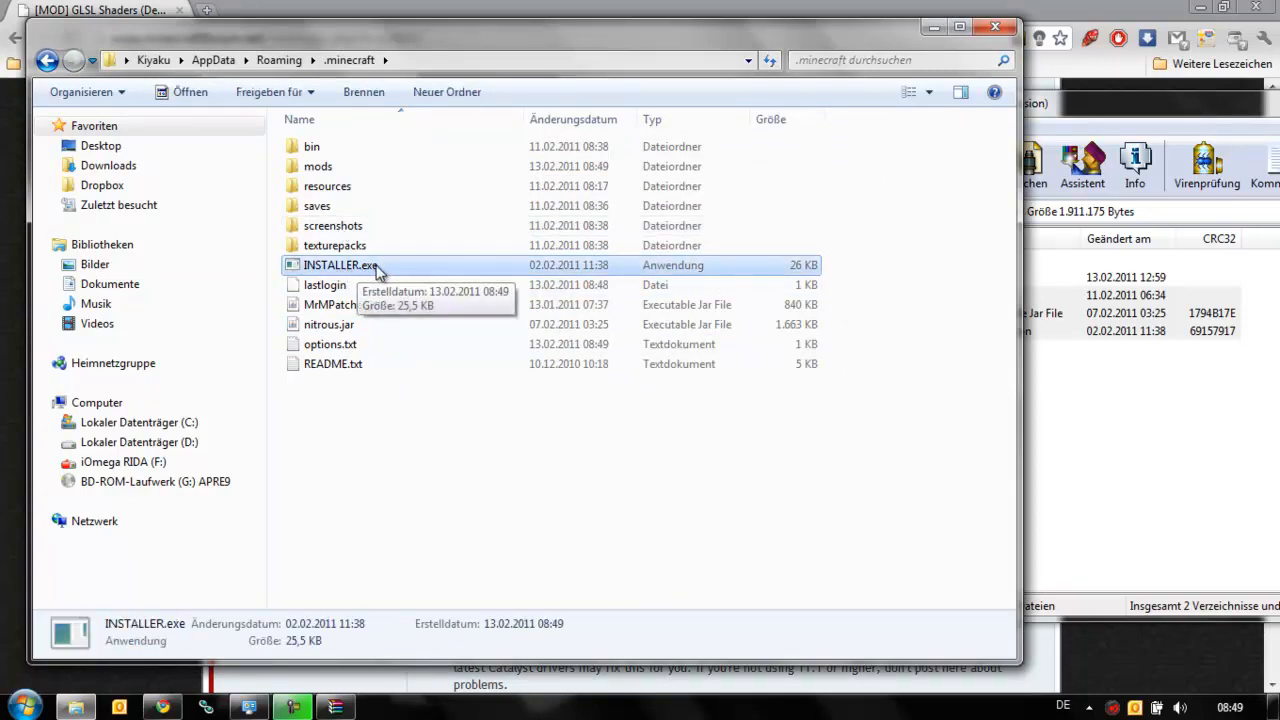
mouse_move(420, 416)
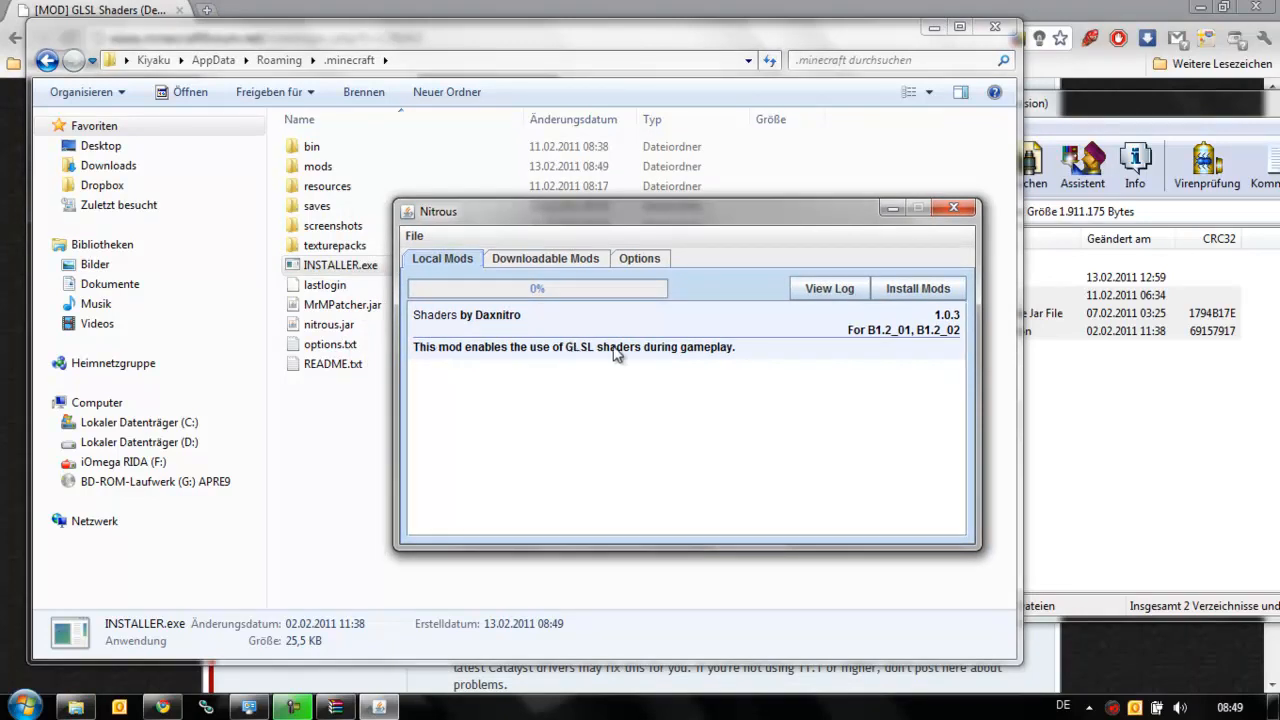
drag(438, 212, 576, 222)
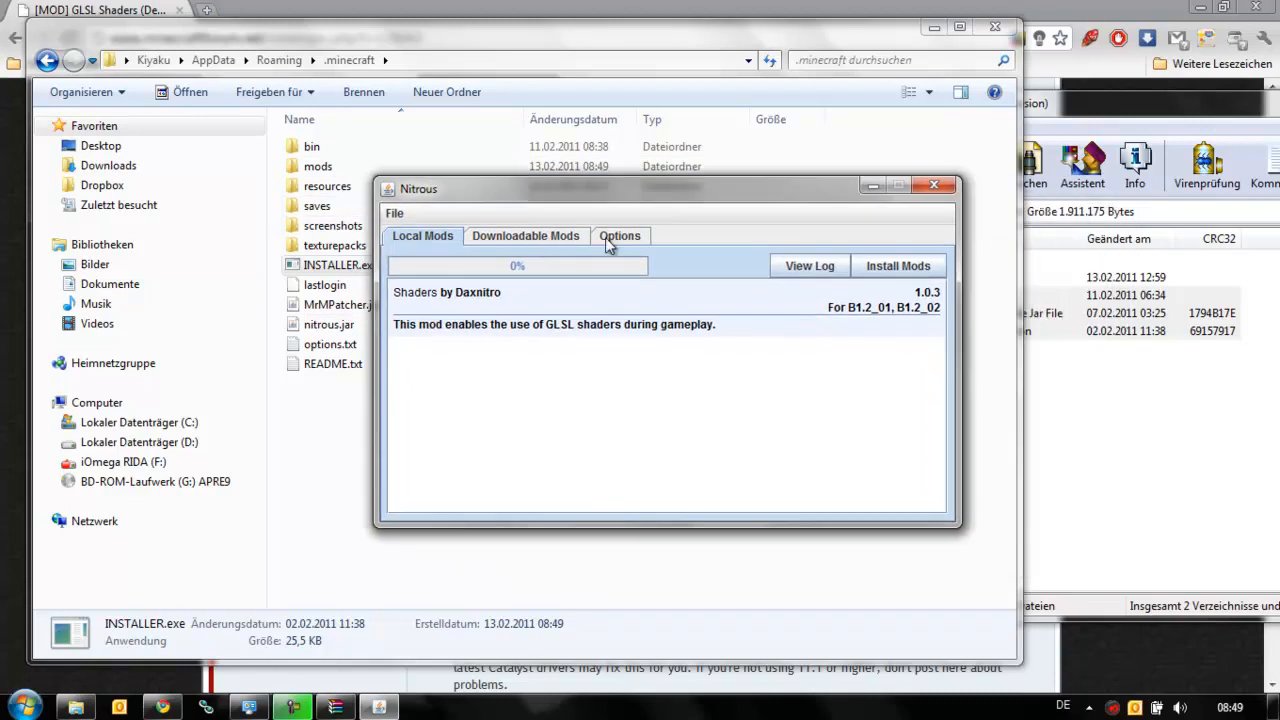
click(620, 236)
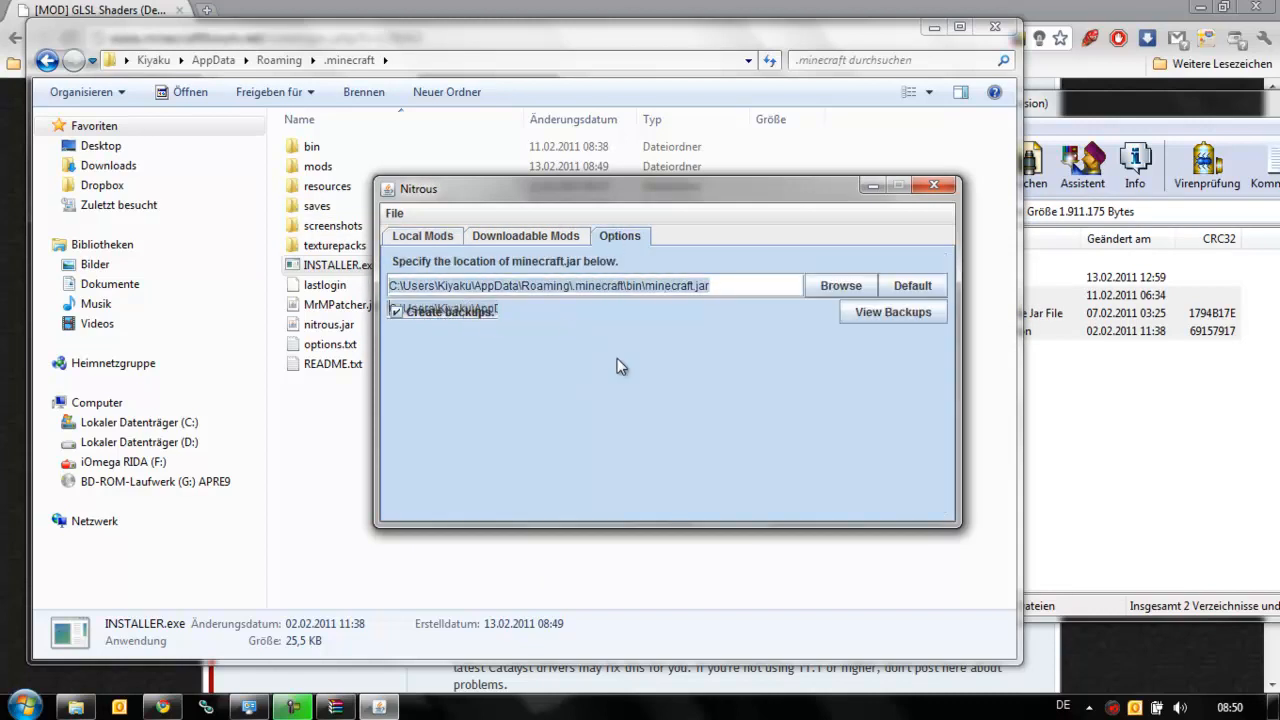
Step: Copy minecraft.jar in the bin folder as a backup (minecraft - Kopie (3).jar)
click(422, 236)
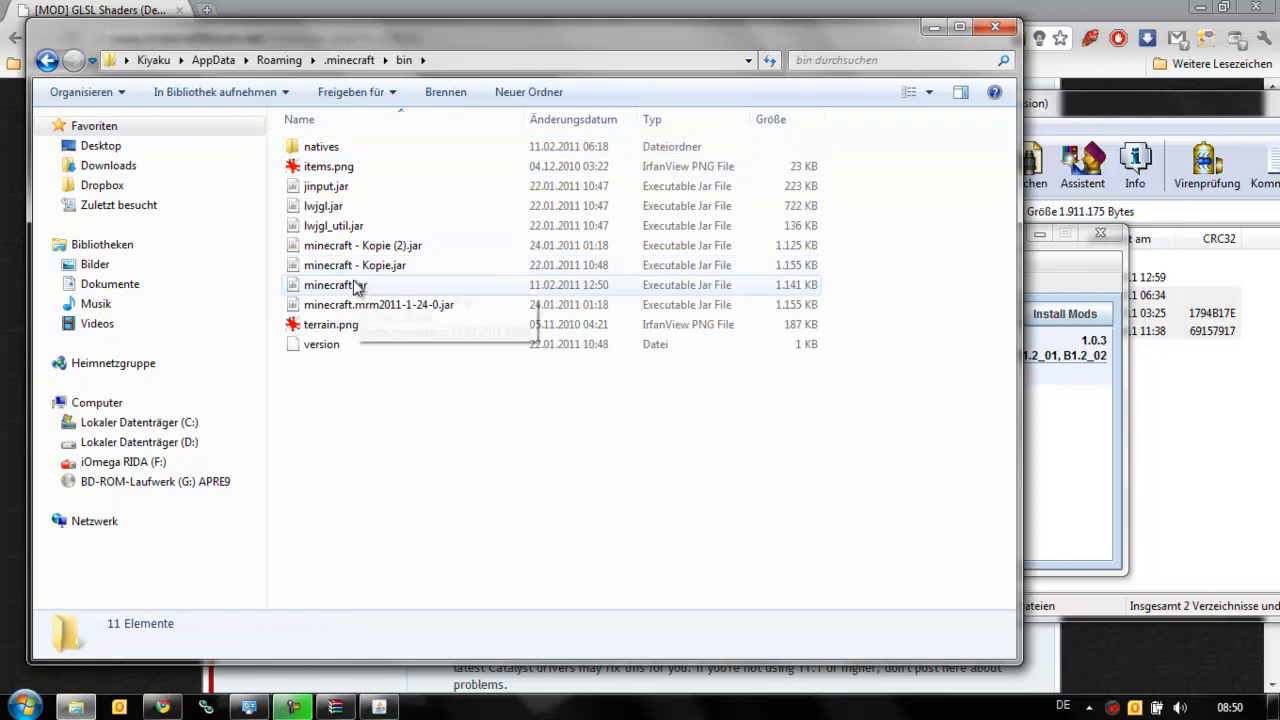
click(336, 284)
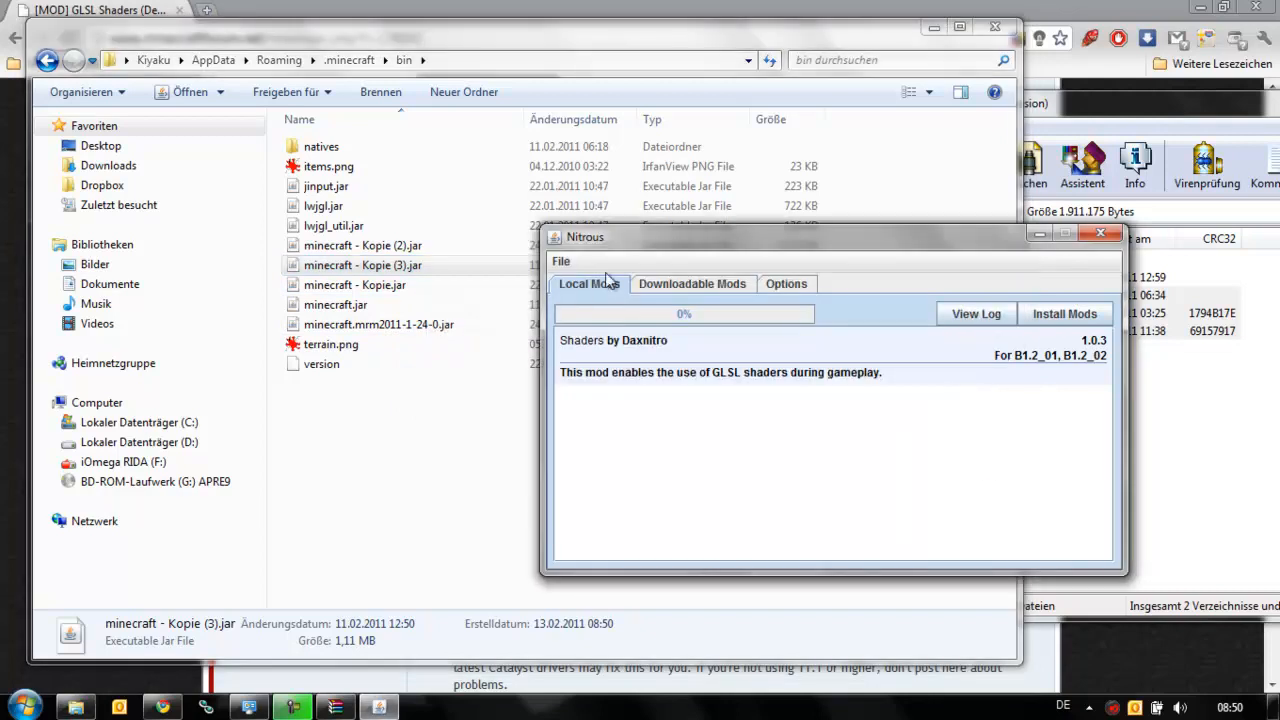
Step: Install the Shaders mod until Installation complete shows, then close Nitrous
click(1064, 312)
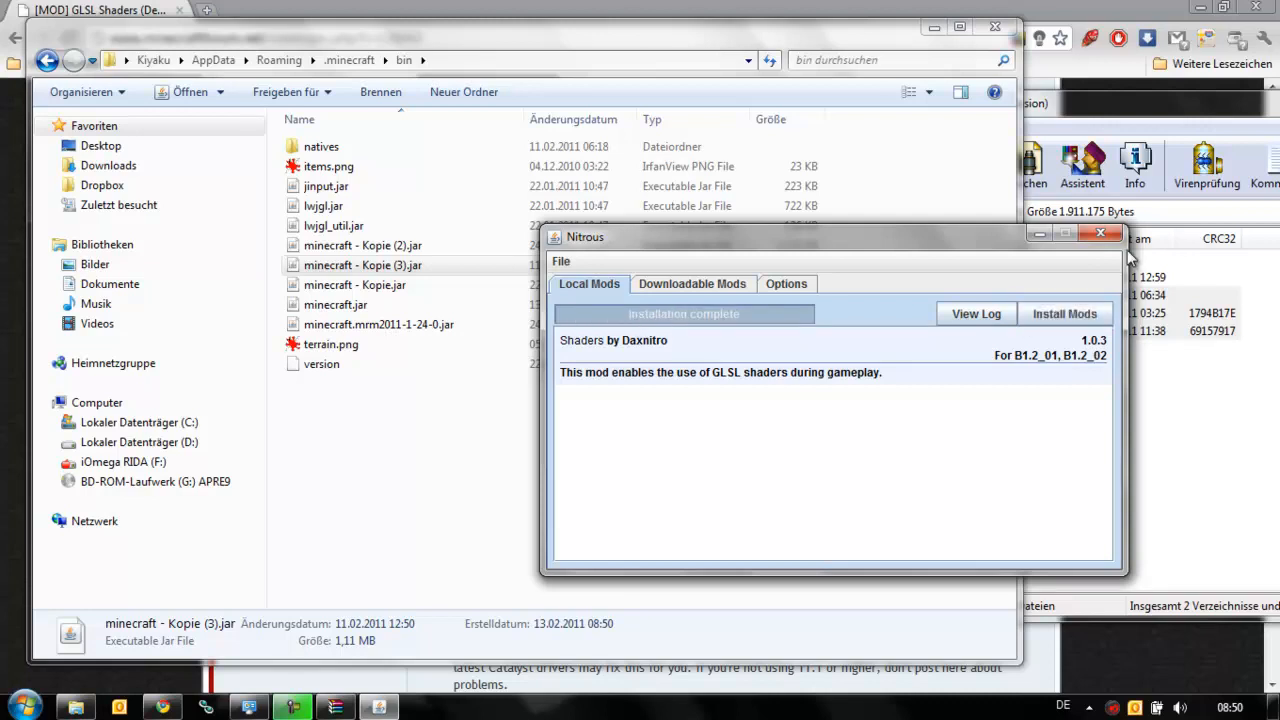
click(1100, 234)
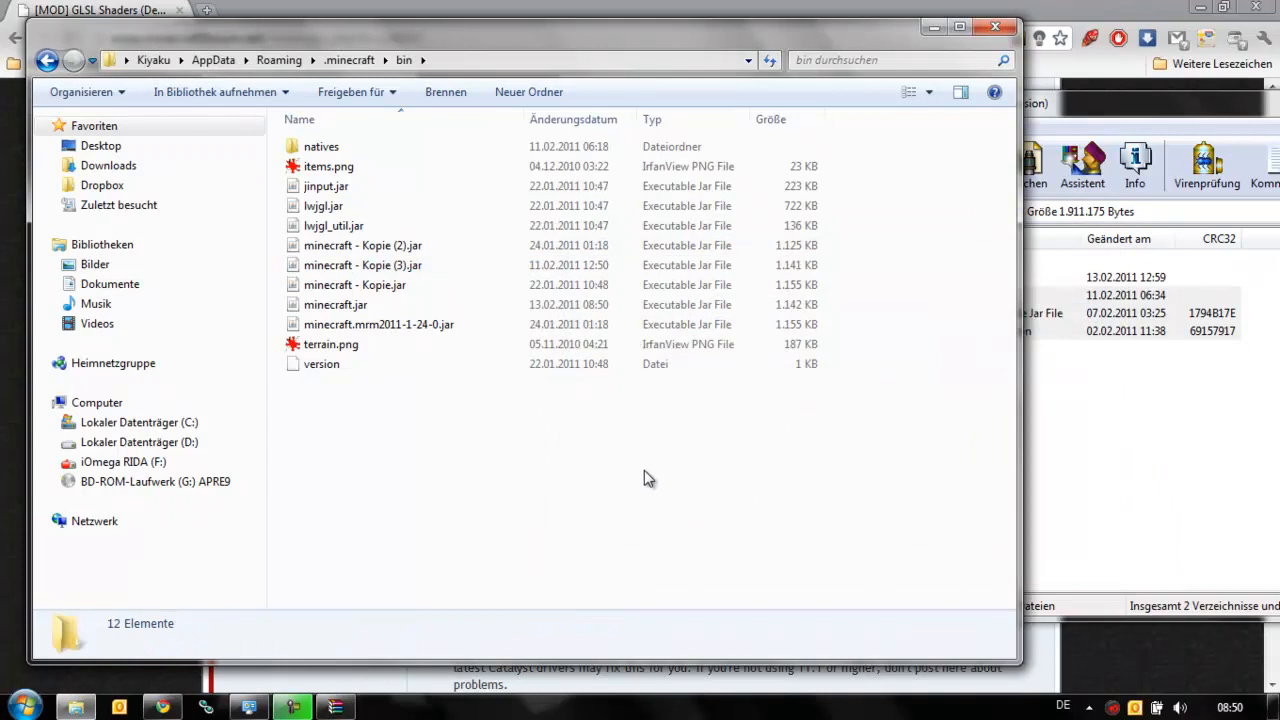
mouse_move(572, 496)
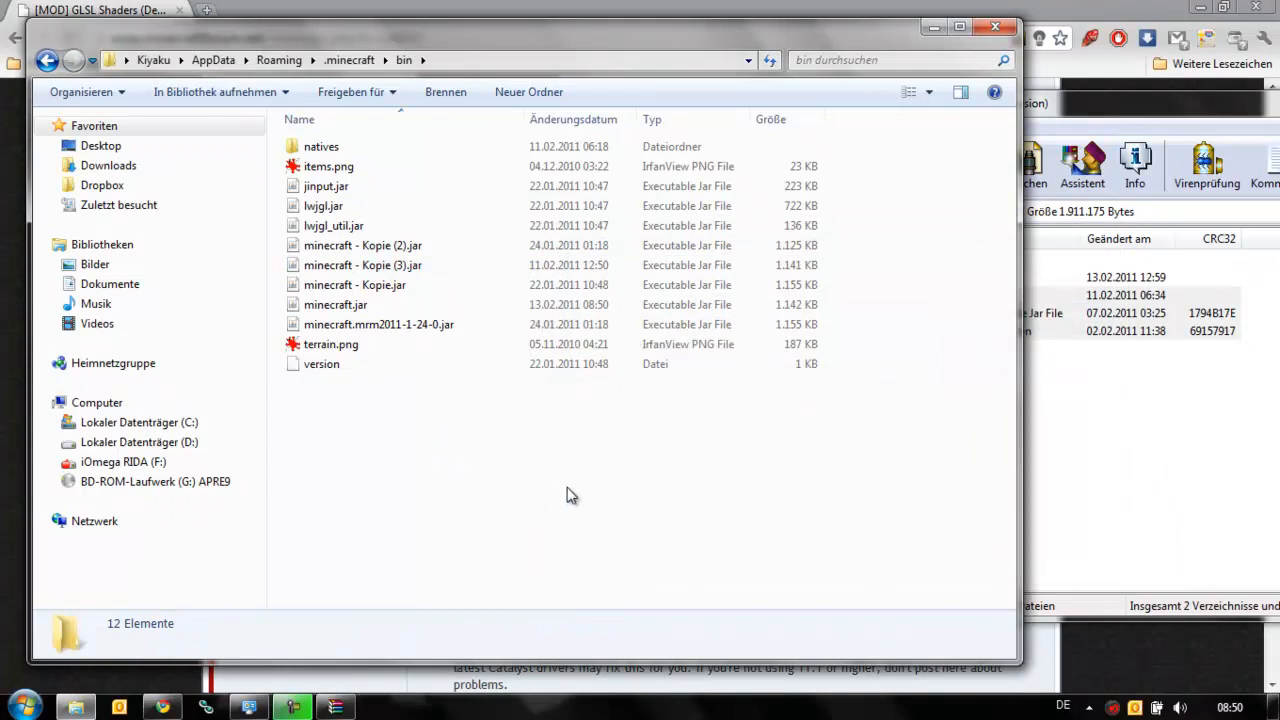
mouse_move(752, 486)
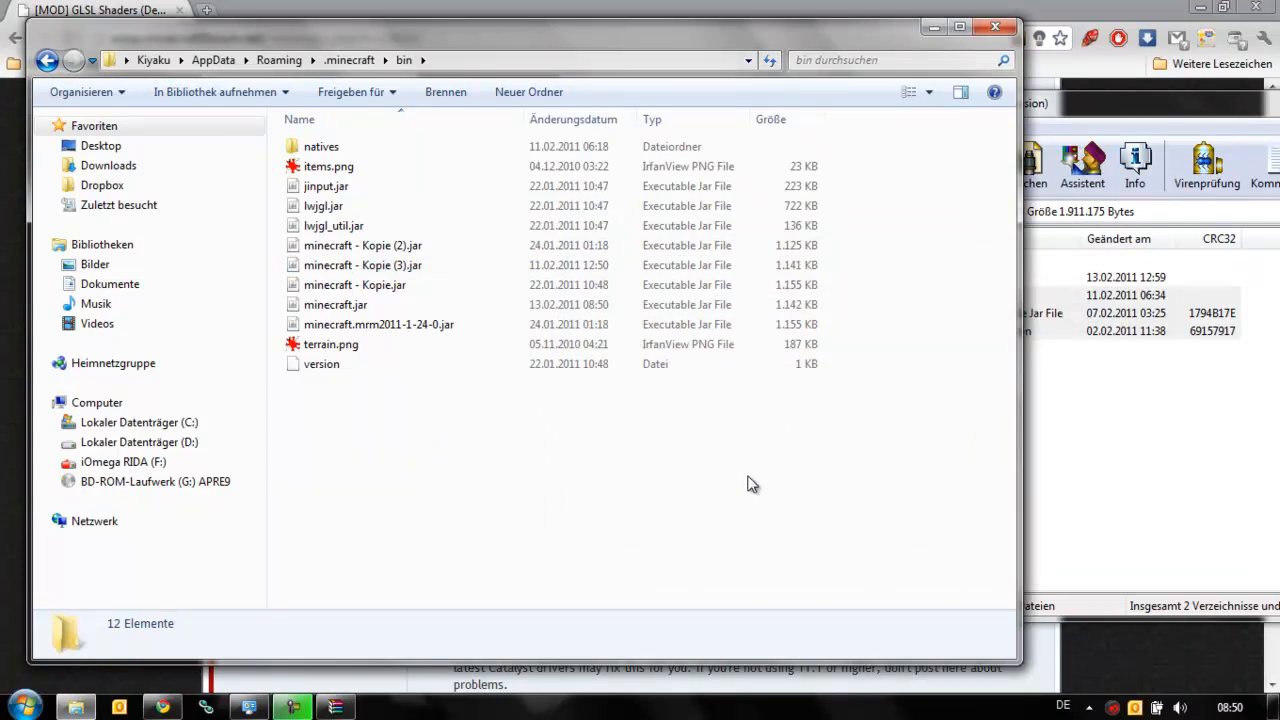